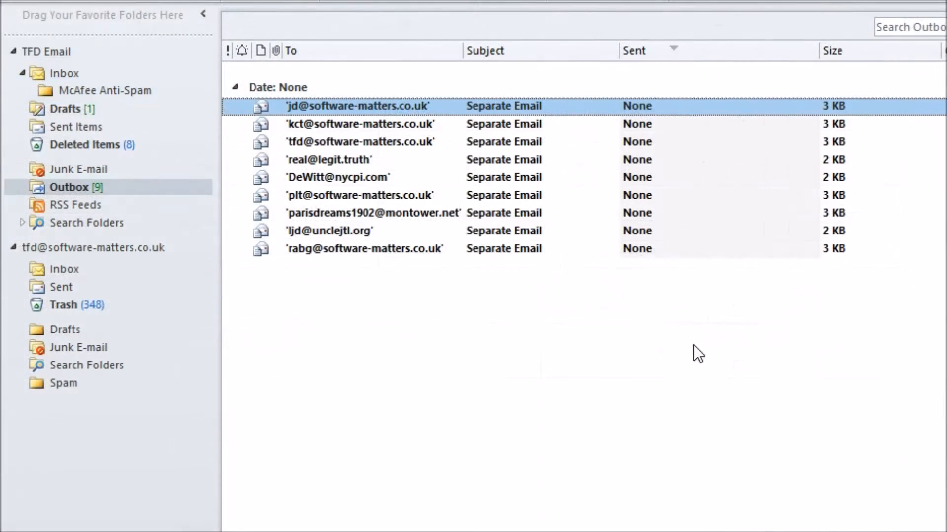
mouse_move(367, 268)
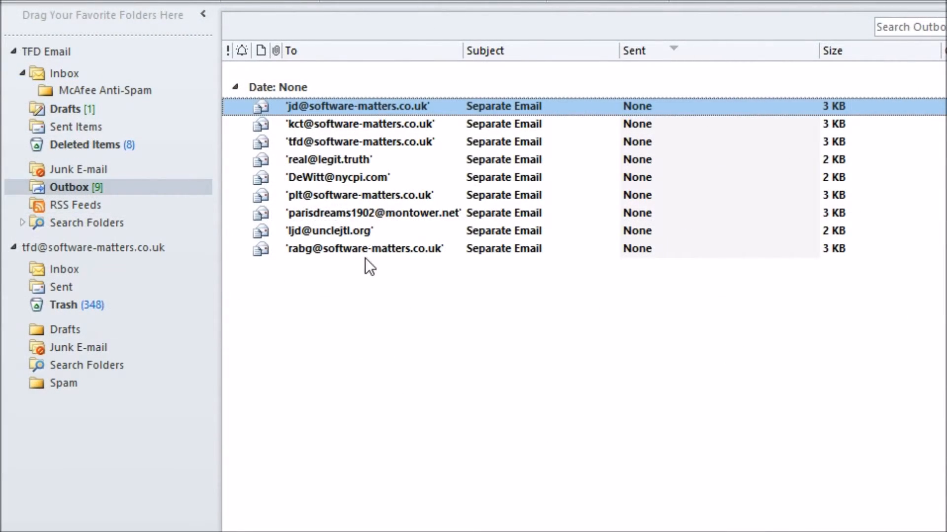
Open the Accounts Guardian Address Book contact form in Access and click into it.
double_click(371, 213)
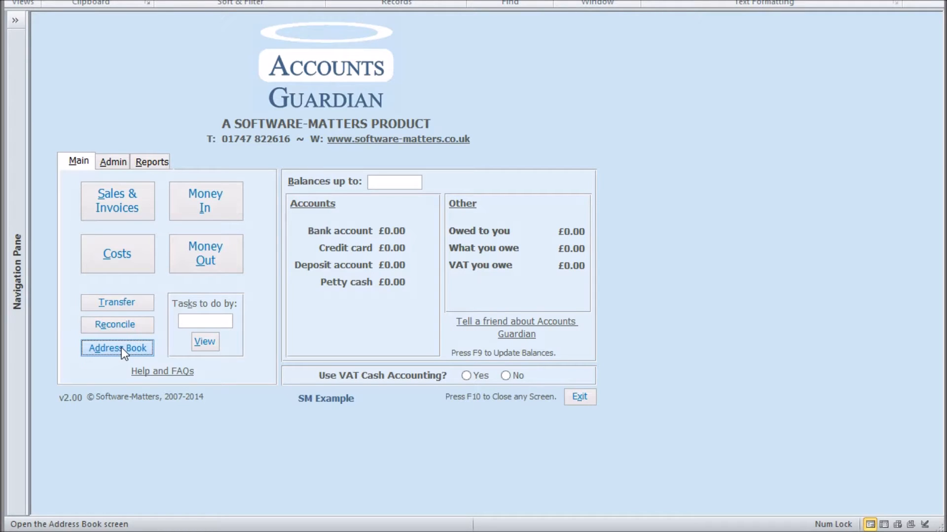
left_click(118, 347)
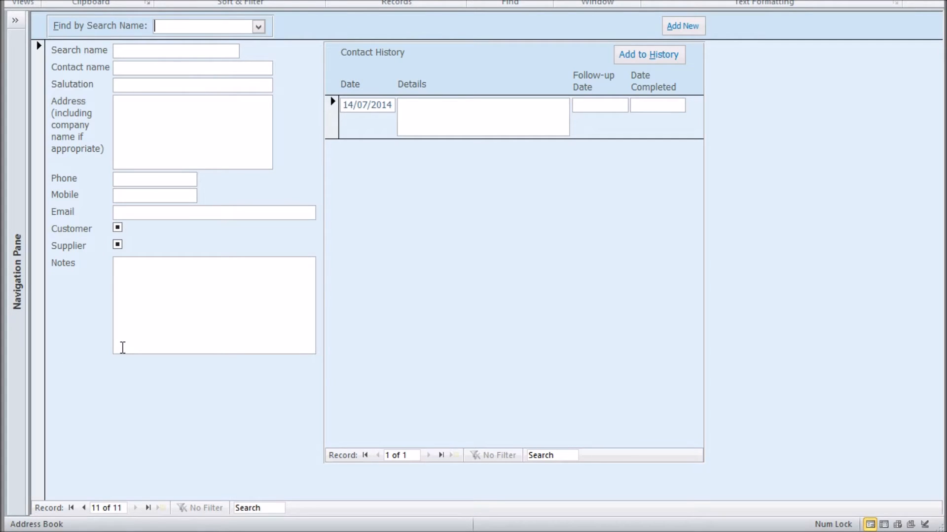
left_click(83, 522)
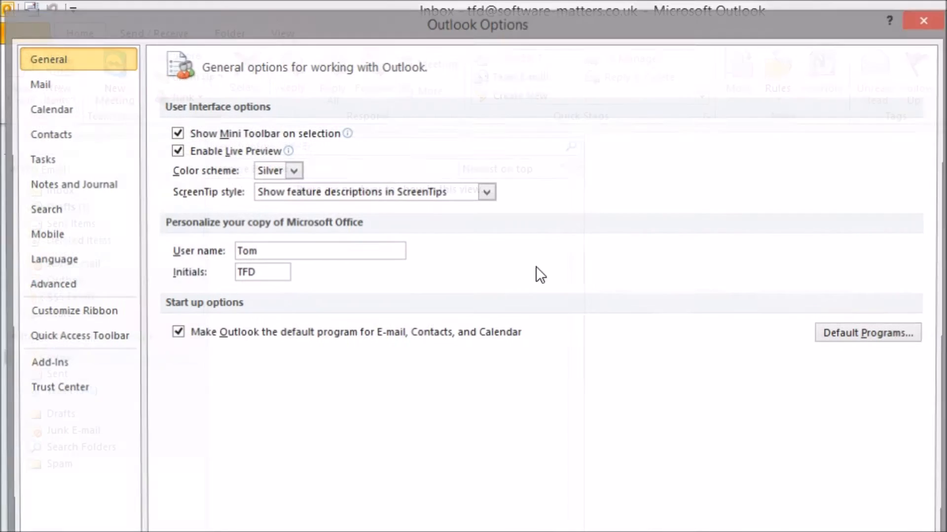
Uncheck 'Send immediately when connected' under Outlook's Advanced send and receive options.
left_click(53, 284)
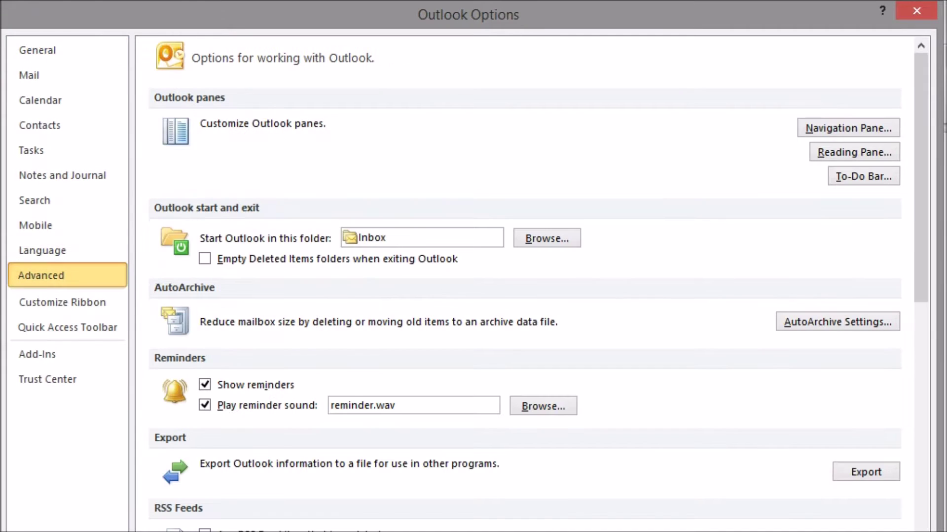
scroll("down", 3)
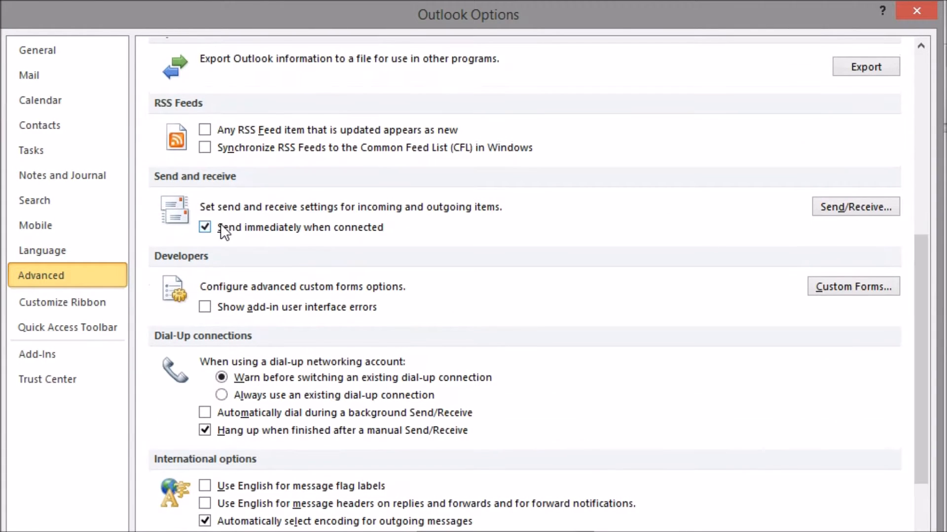
left_click(204, 227)
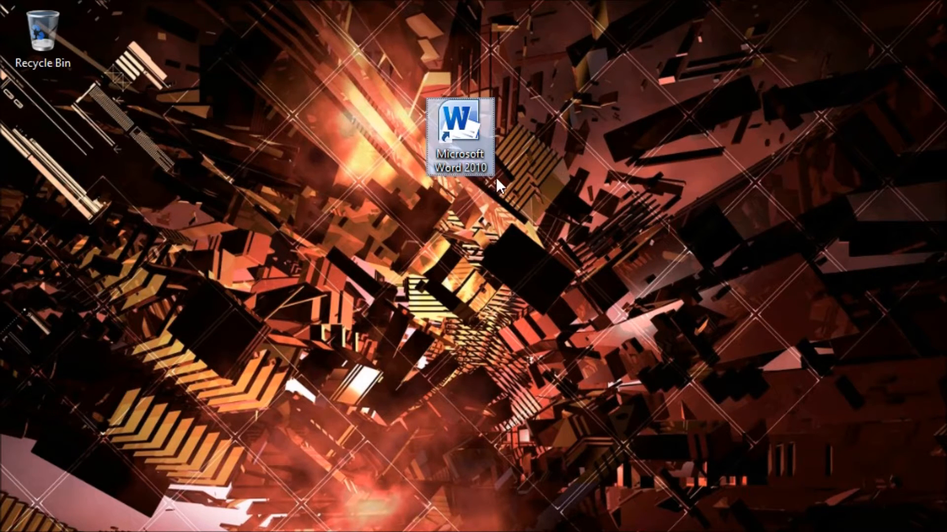
Launch Word 2010 from its desktop shortcut to get a blank Document1.
double_click(459, 127)
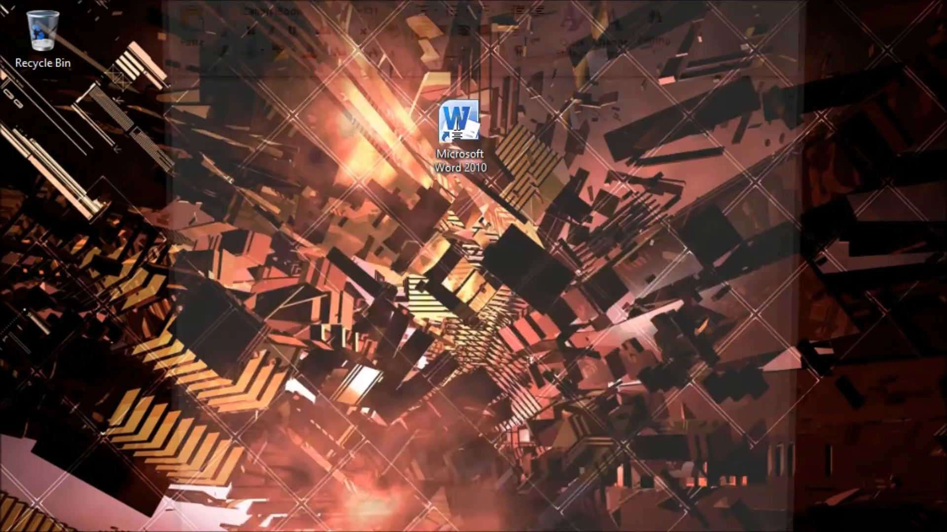
double_click(458, 121)
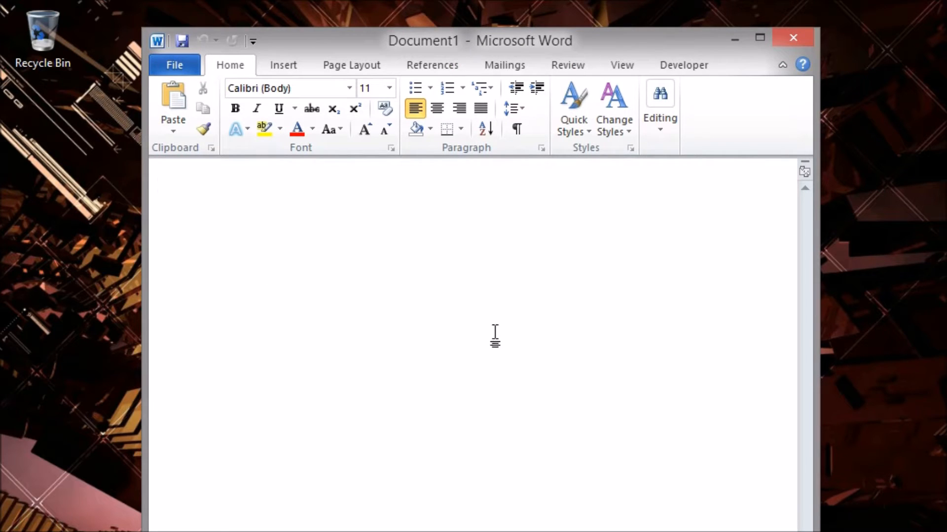
mouse_move(532, 332)
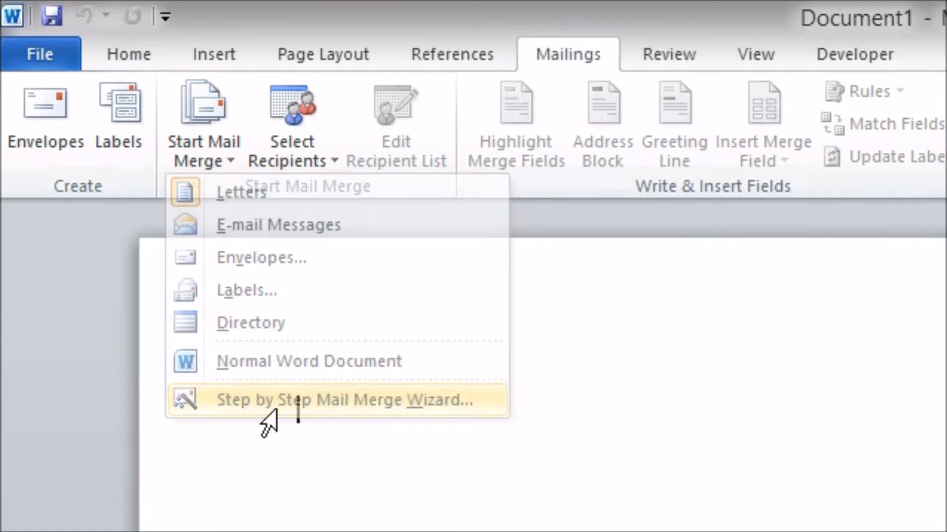
Run the Step by Step Mail Merge Wizard for e-mail messages using the current document.
left_click(347, 400)
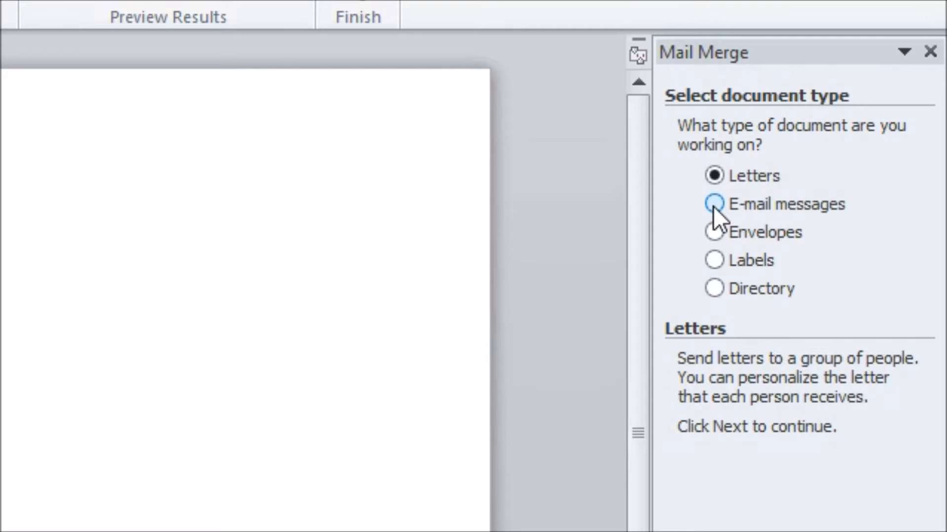
left_click(713, 204)
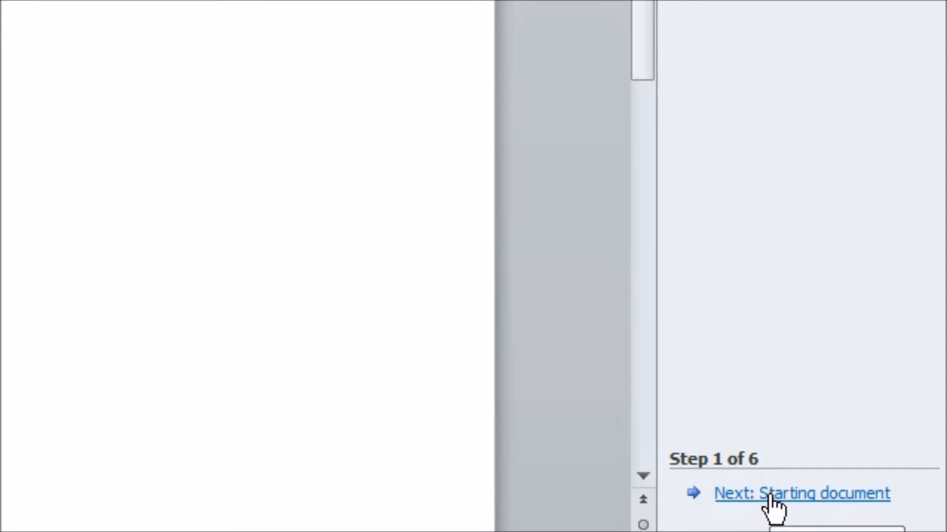
left_click(772, 507)
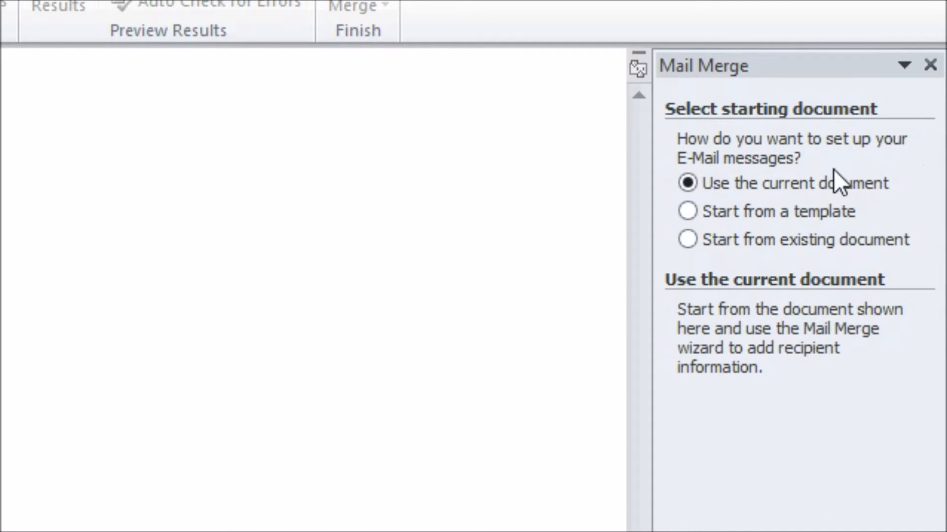
mouse_move(651, 425)
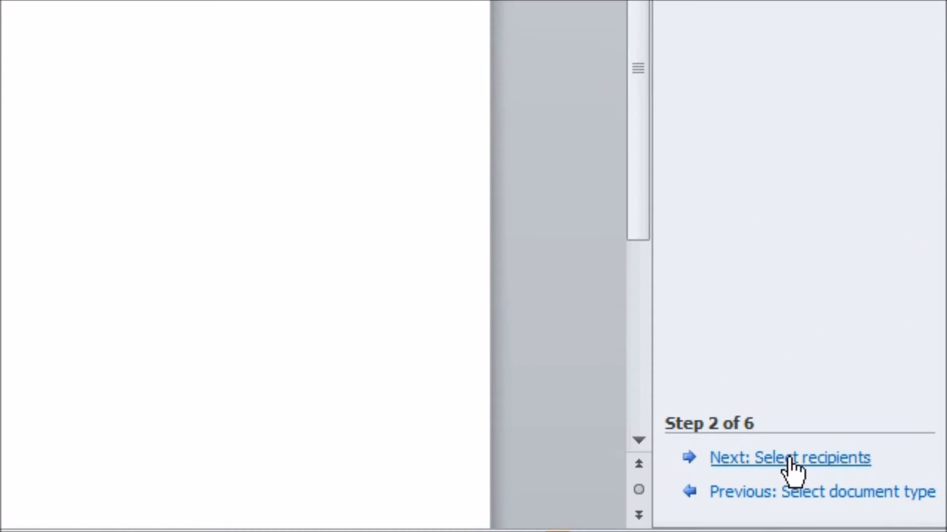
left_click(792, 458)
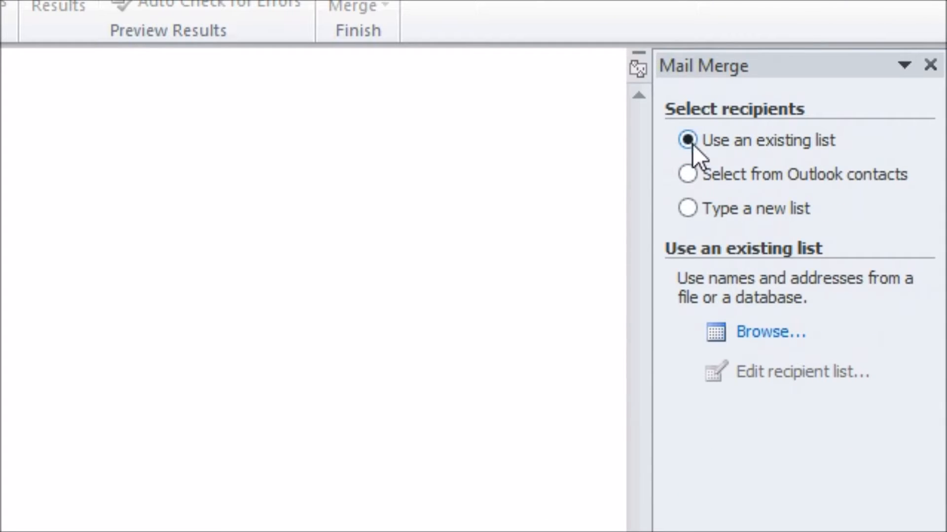
mouse_move(768, 342)
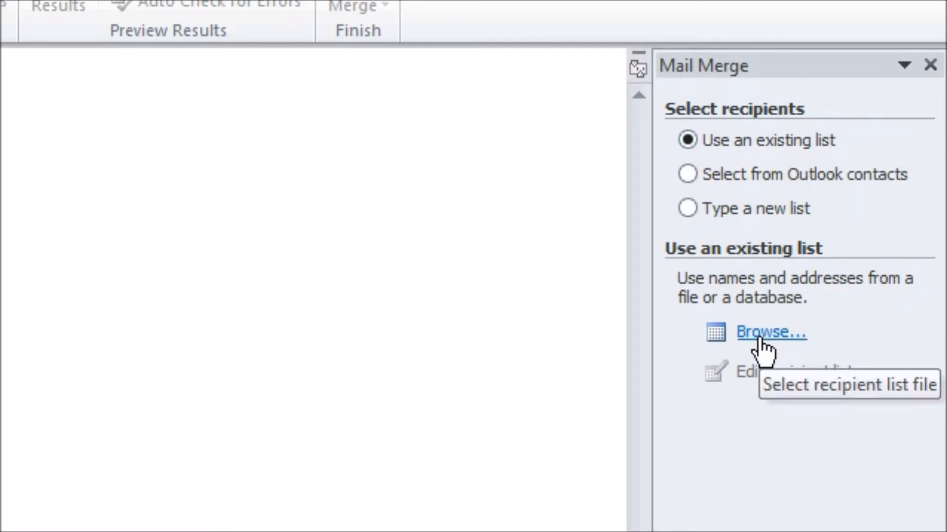
Use the AddressBook table of AccountsGuardian.mdb in Videos > Example Files as recipients.
left_click(771, 333)
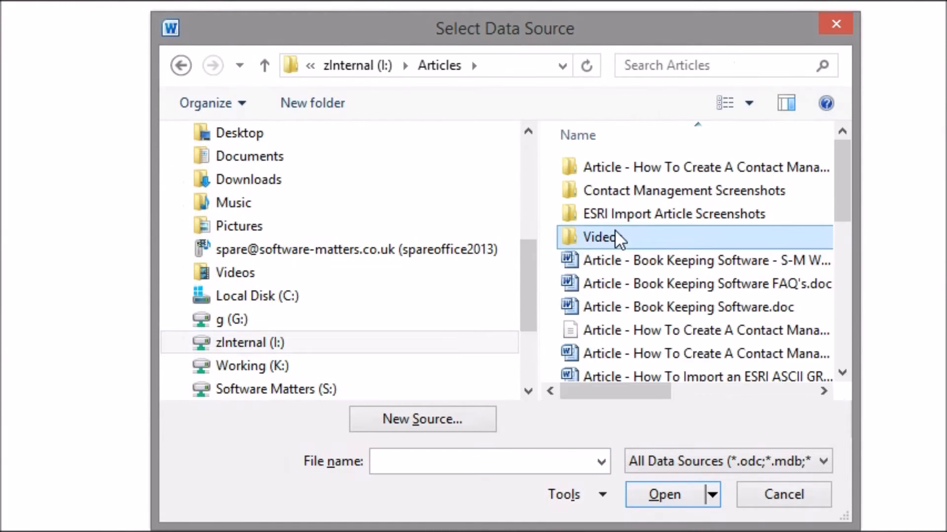
double_click(595, 237)
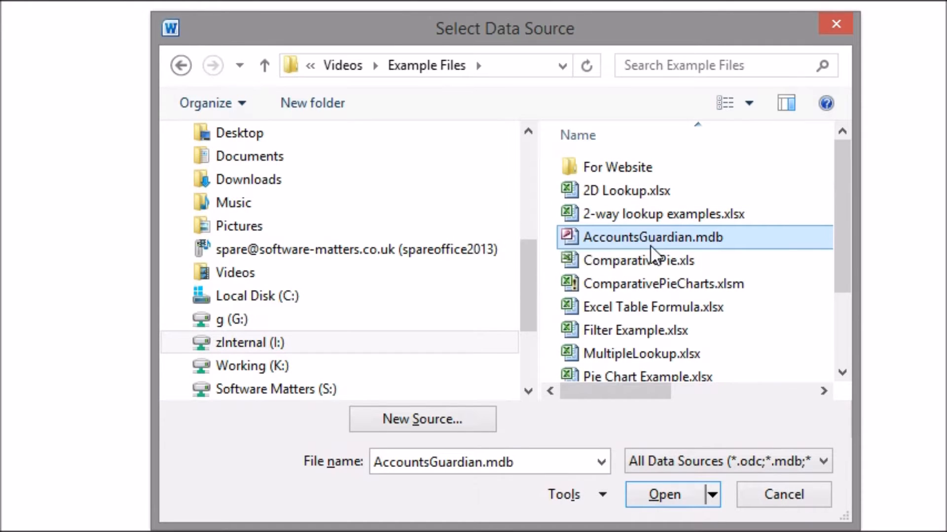
left_click(663, 495)
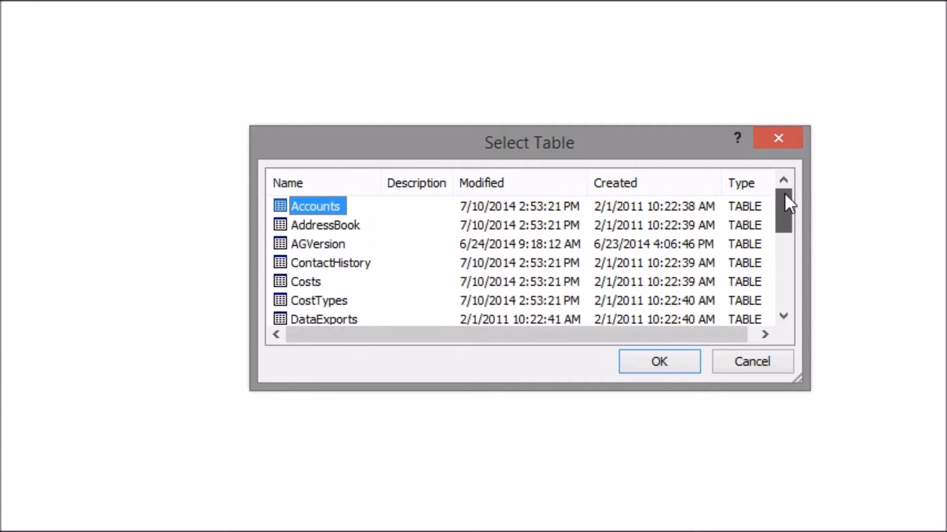
left_click(324, 224)
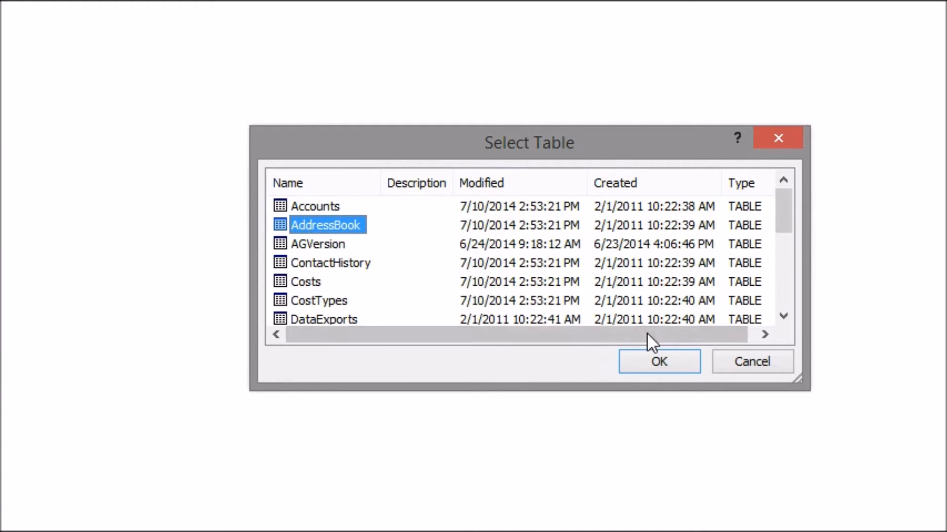
left_click(659, 362)
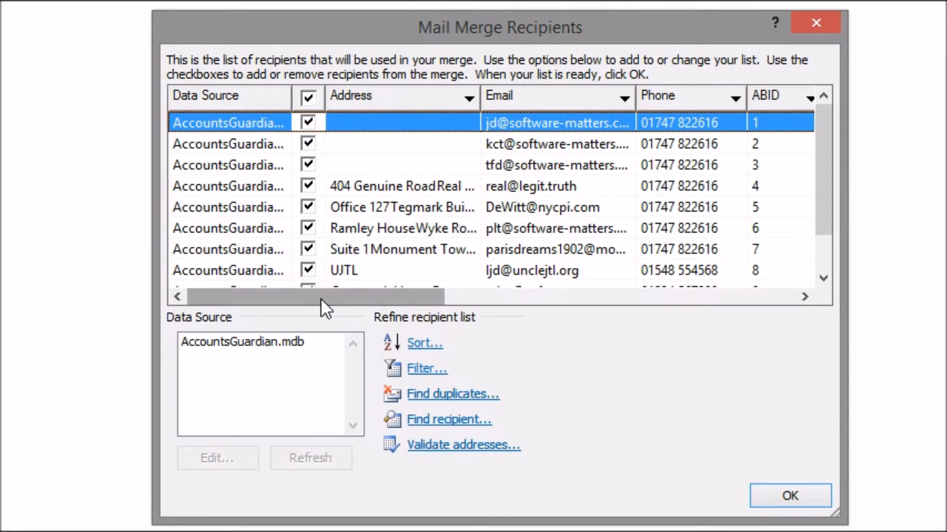
scroll("down", 3)
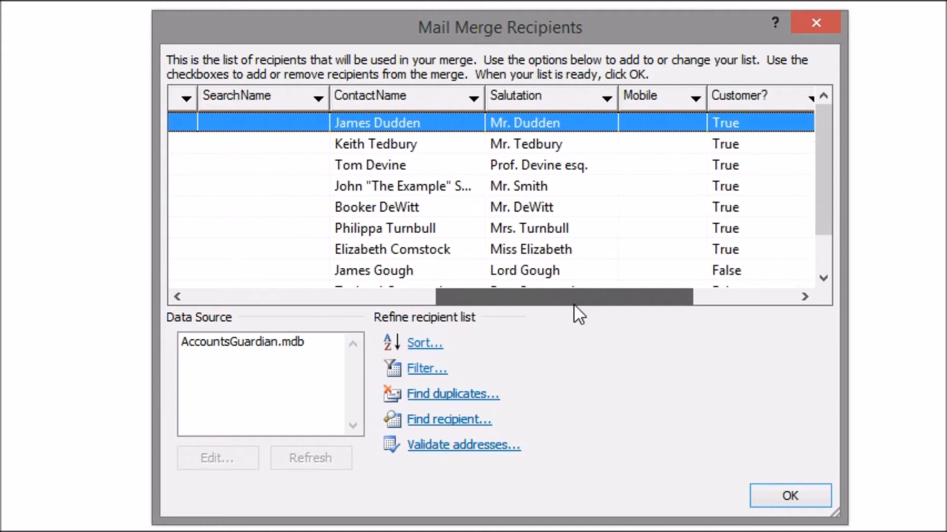
left_click_drag(561, 297, 328, 296)
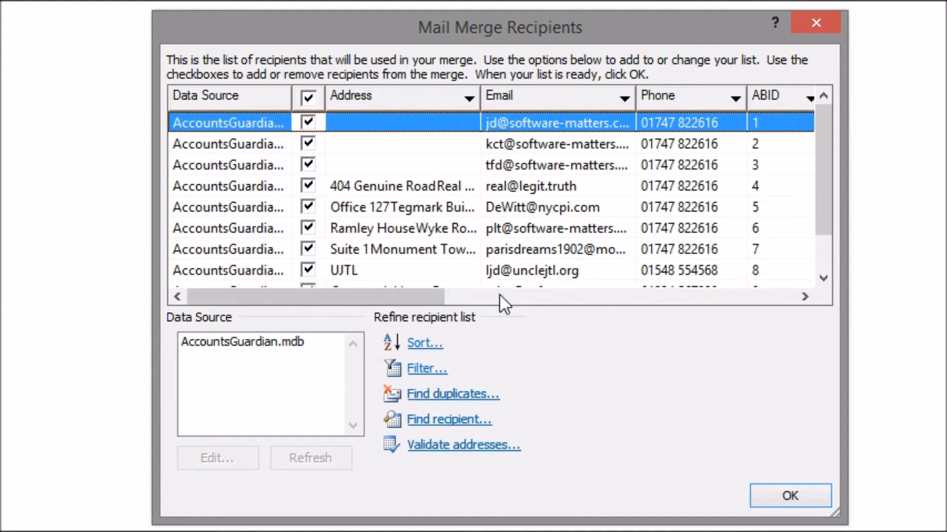
mouse_move(524, 377)
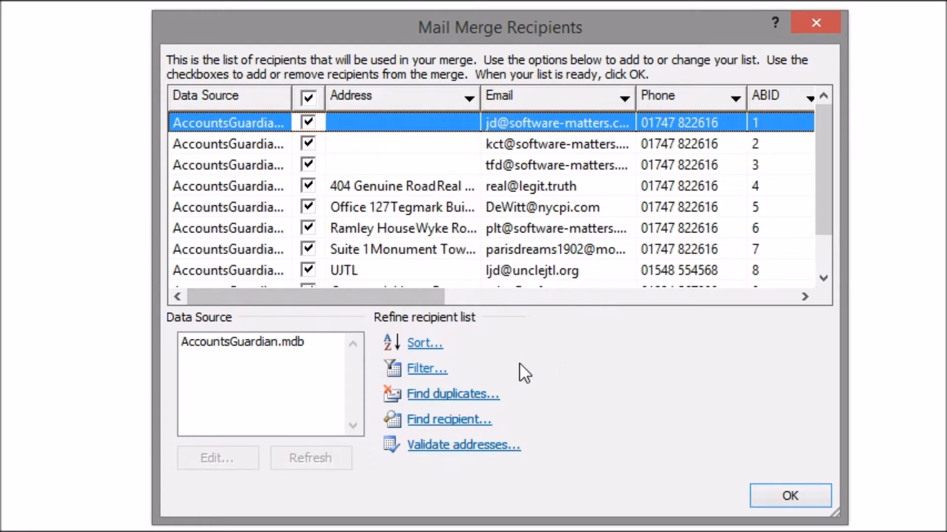
mouse_move(426, 371)
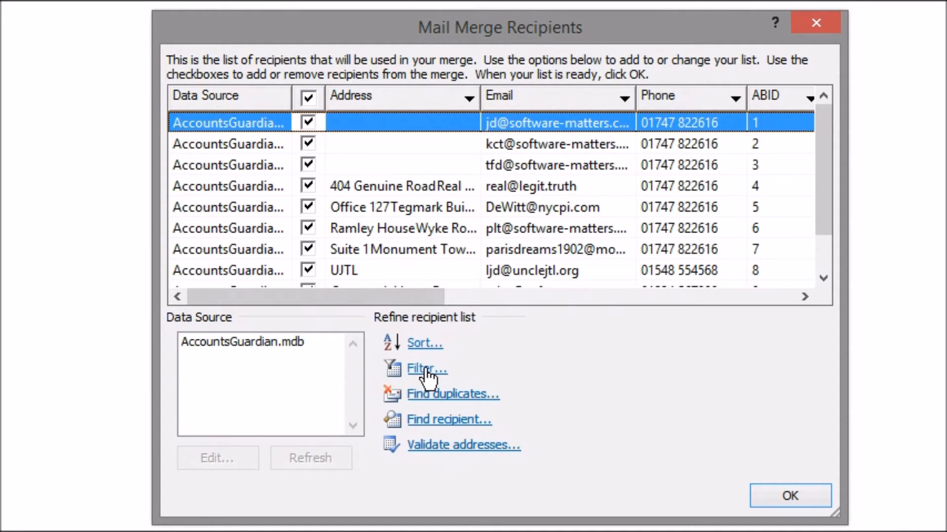
Filter recipients to Customer? equal to True and Email not blank.
left_click(422, 369)
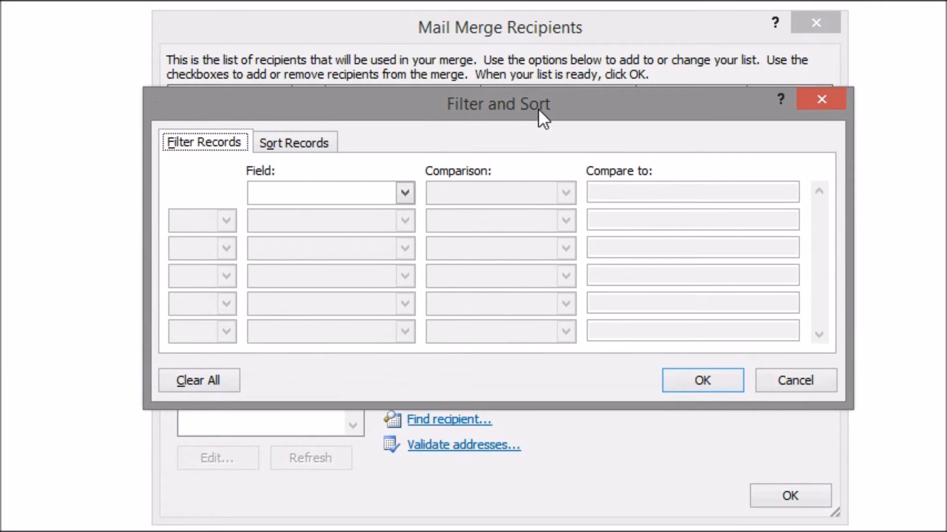
left_click(404, 192)
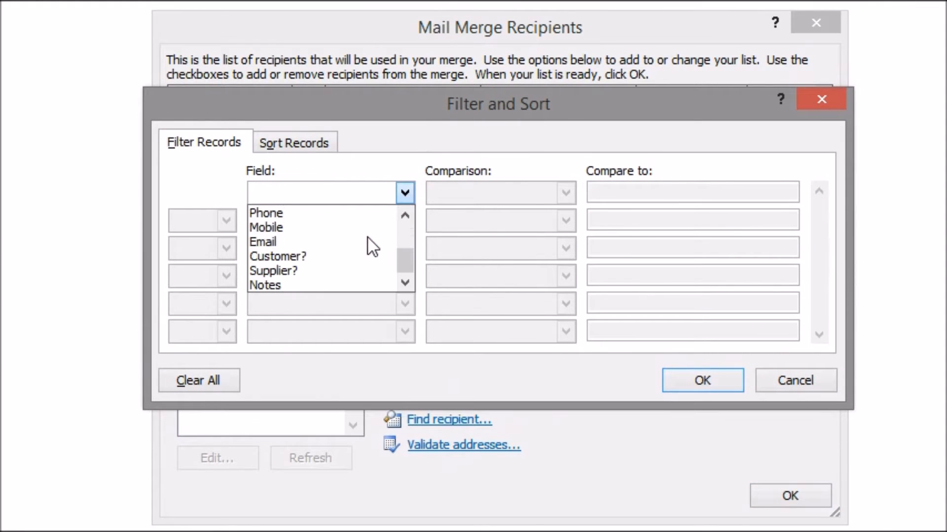
left_click(278, 255)
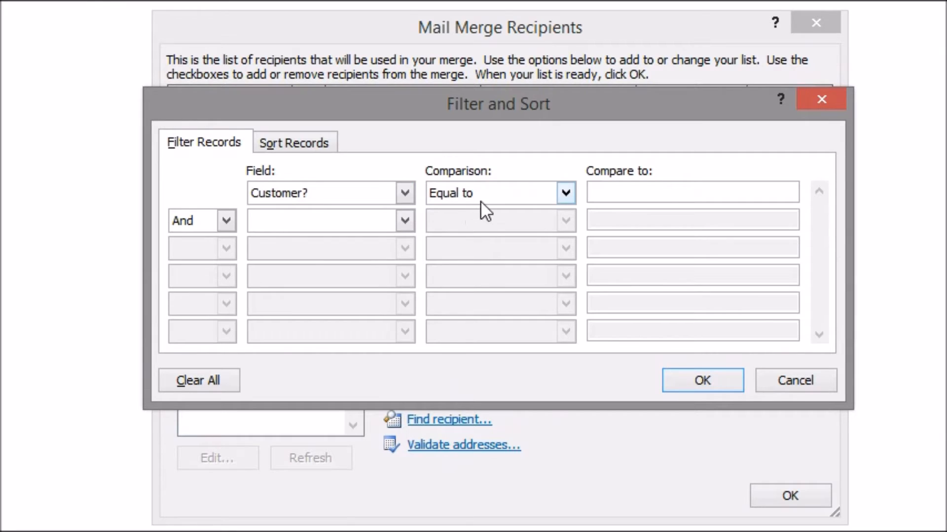
type("True")
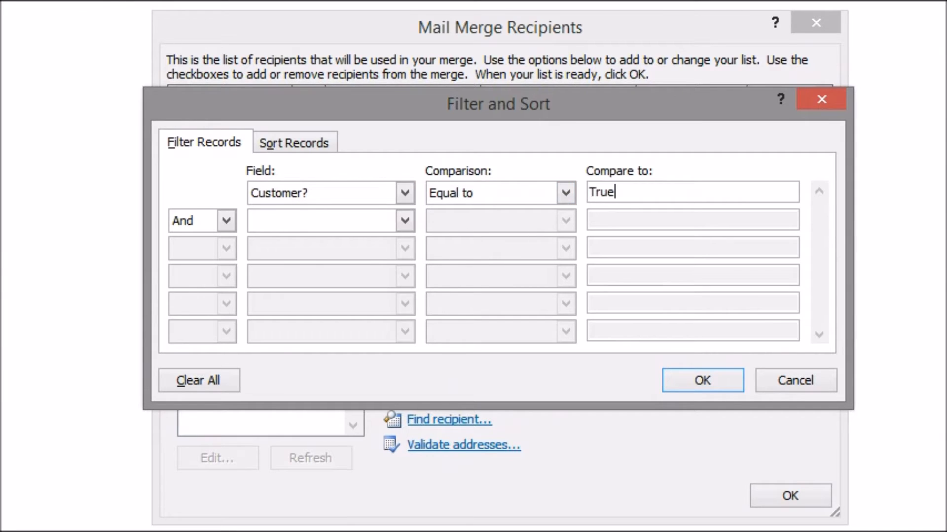
left_click(404, 221)
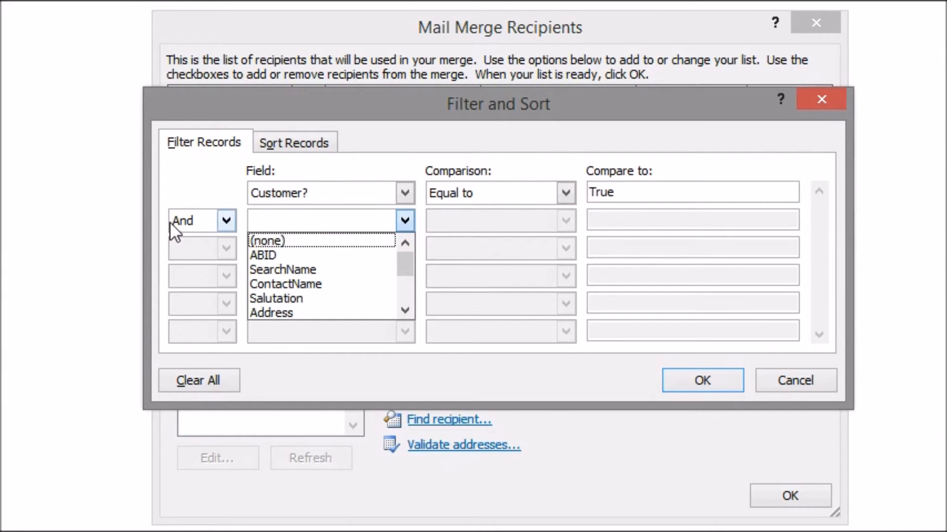
scroll("down", 3)
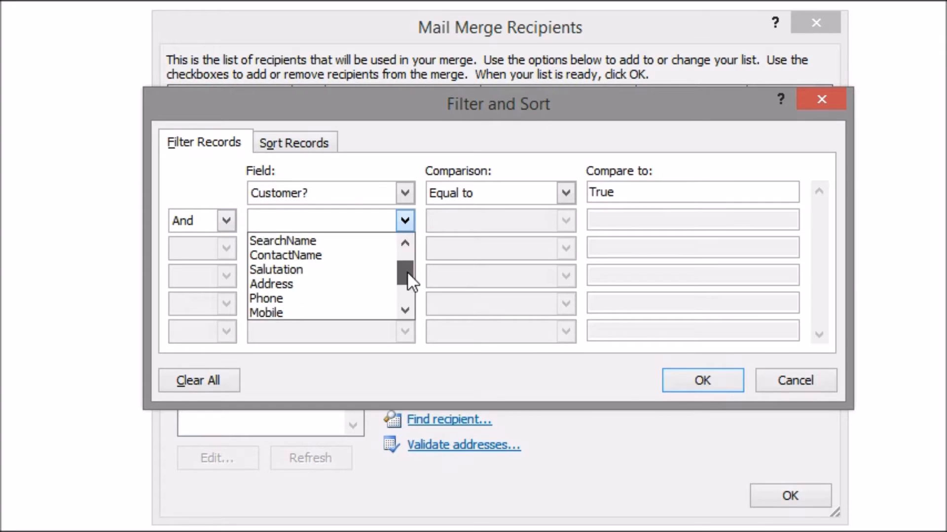
left_click(565, 221)
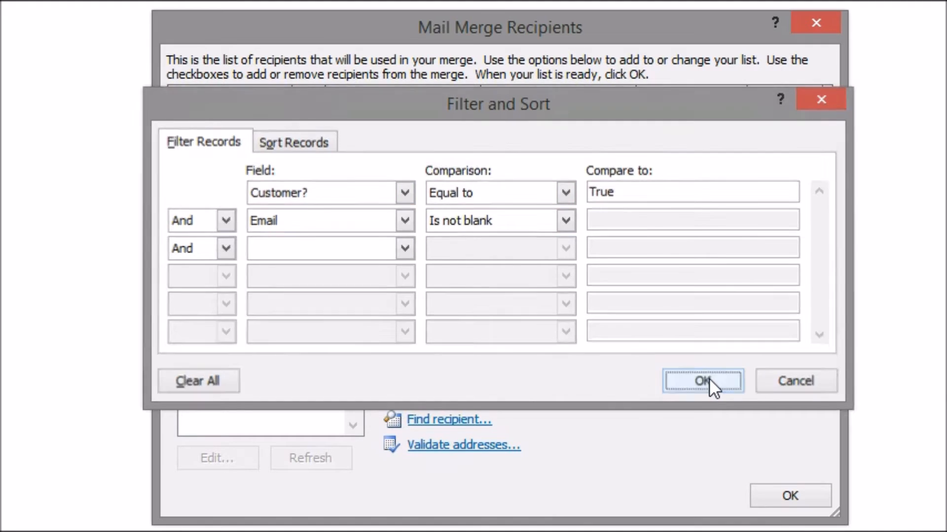
left_click(700, 381)
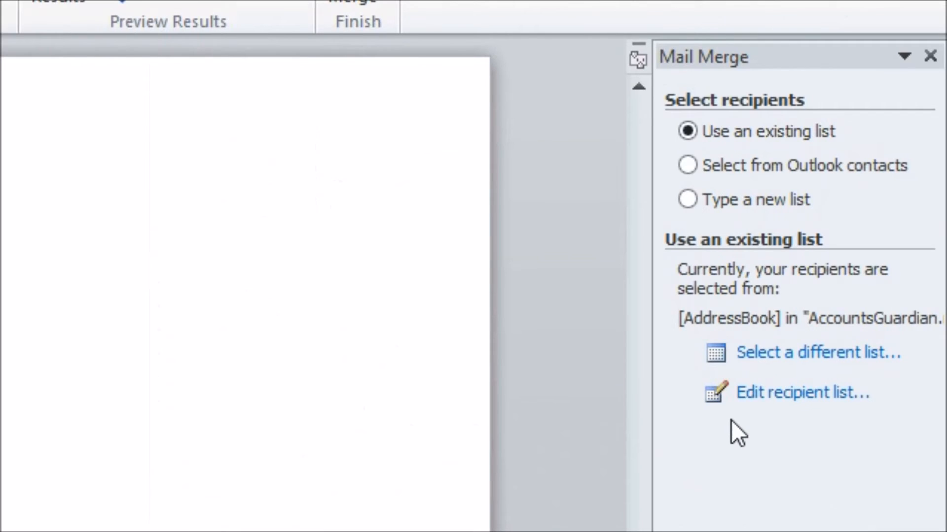
mouse_move(797, 407)
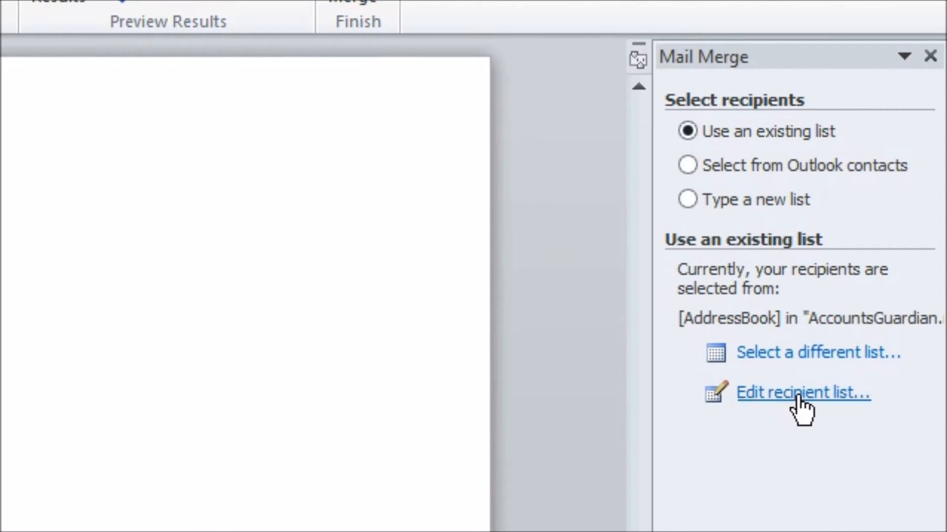
Reopen the recipient list to check the filtered contacts, then confirm it.
left_click(794, 395)
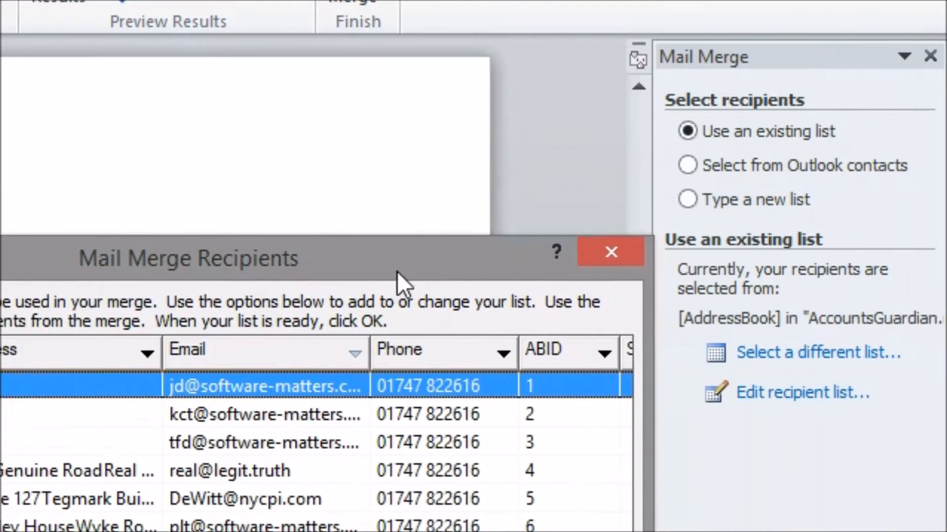
left_click(610, 252)
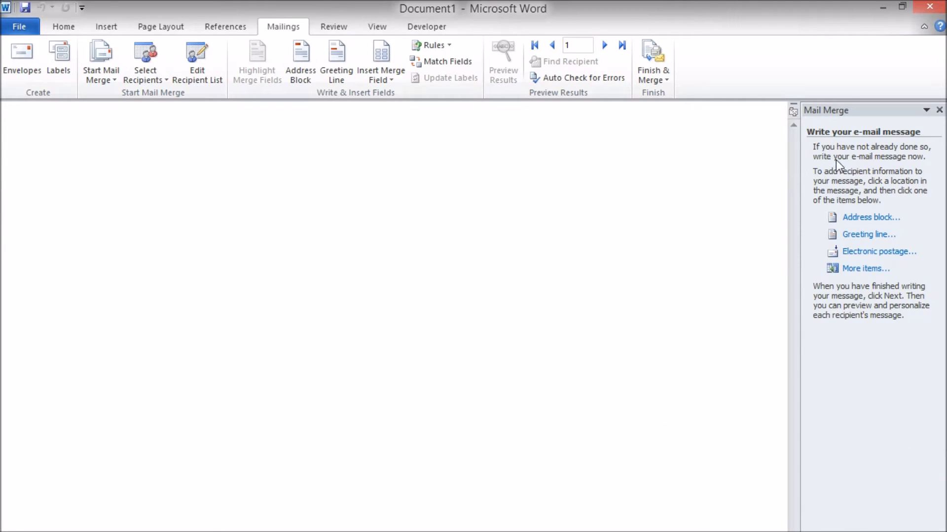
mouse_move(94, 84)
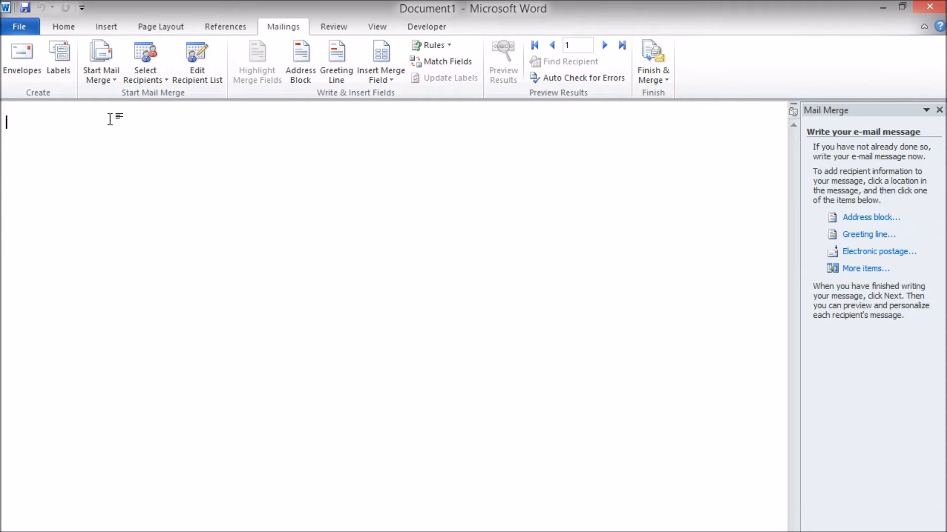
mouse_move(59, 122)
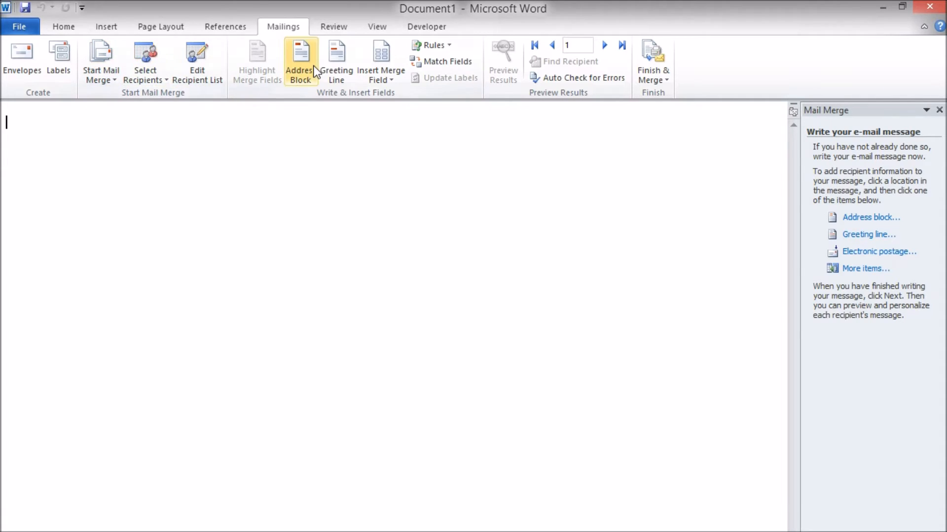
mouse_move(182, 159)
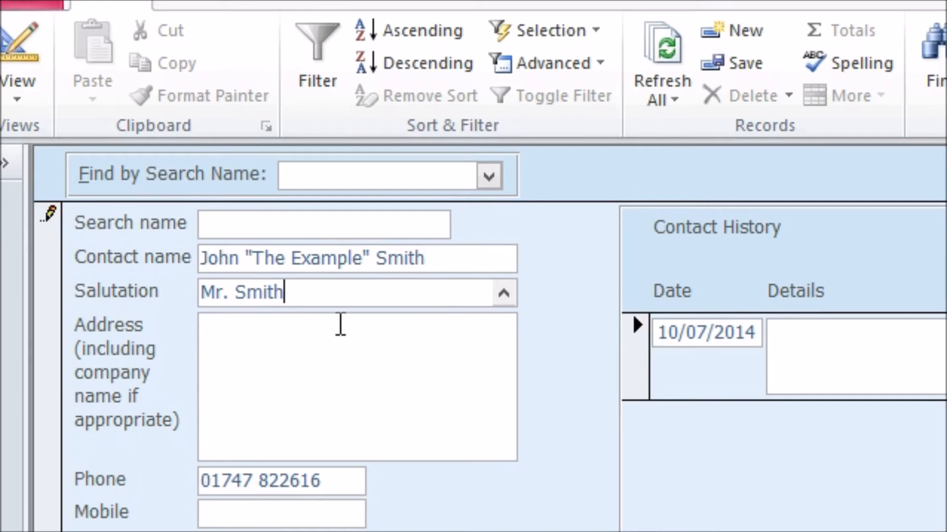
mouse_move(189, 329)
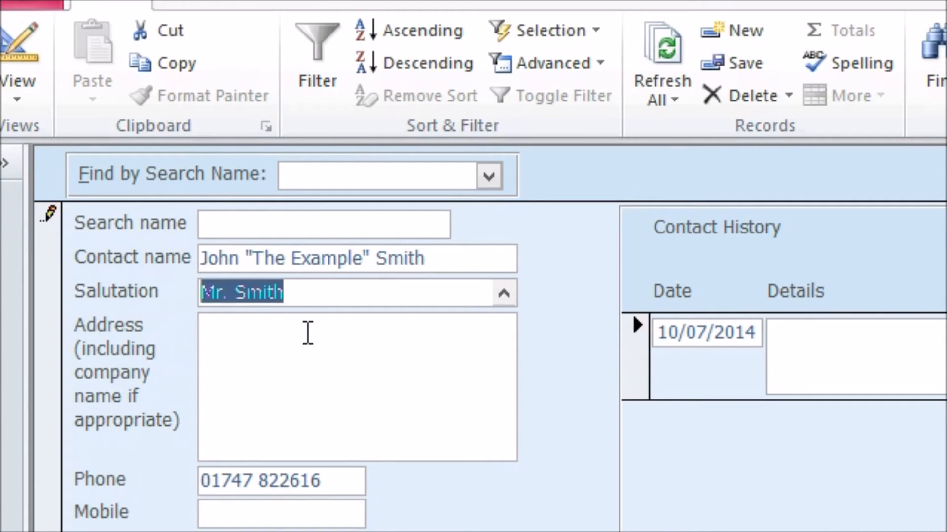
Insert the Salutation field after Dear and type 'I am writing to inform you of a new release from Software-matter'.
left_click(380, 59)
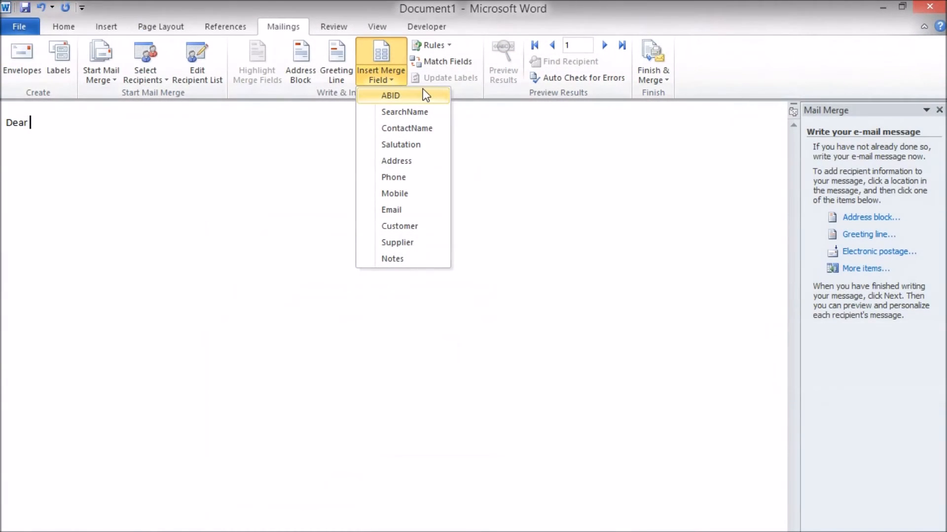
mouse_move(435, 148)
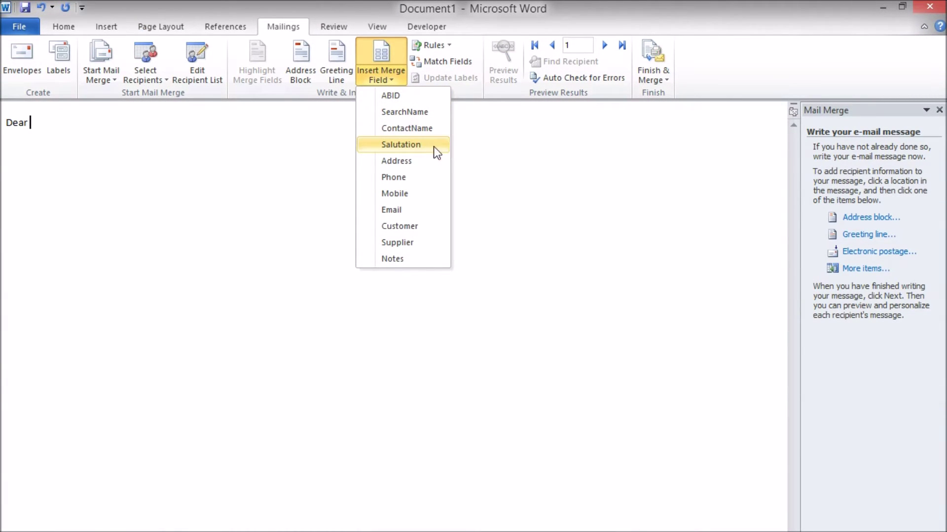
left_click(401, 144)
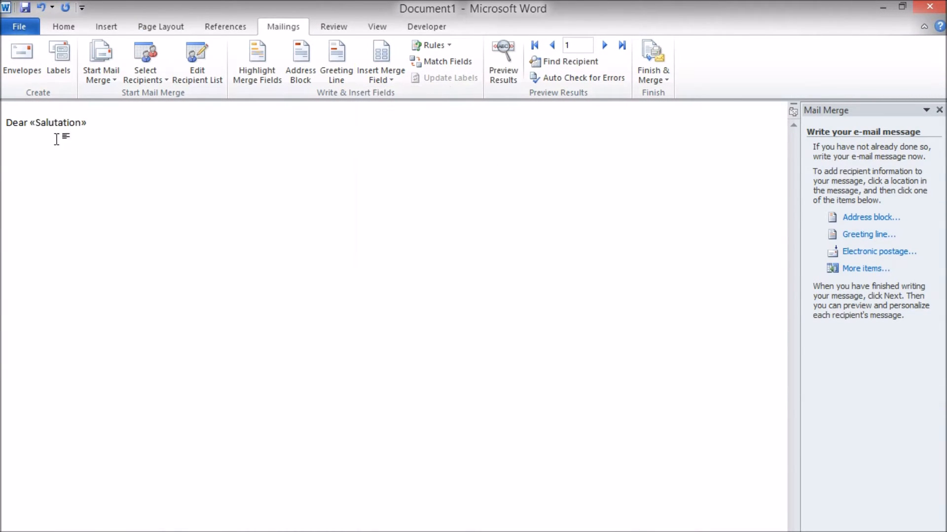
mouse_move(79, 188)
type(",")
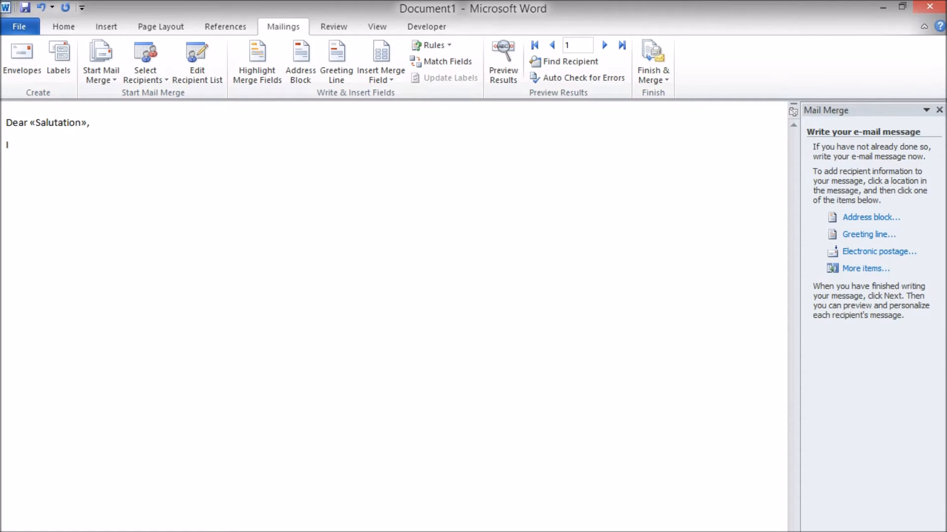
type("I am writing to i")
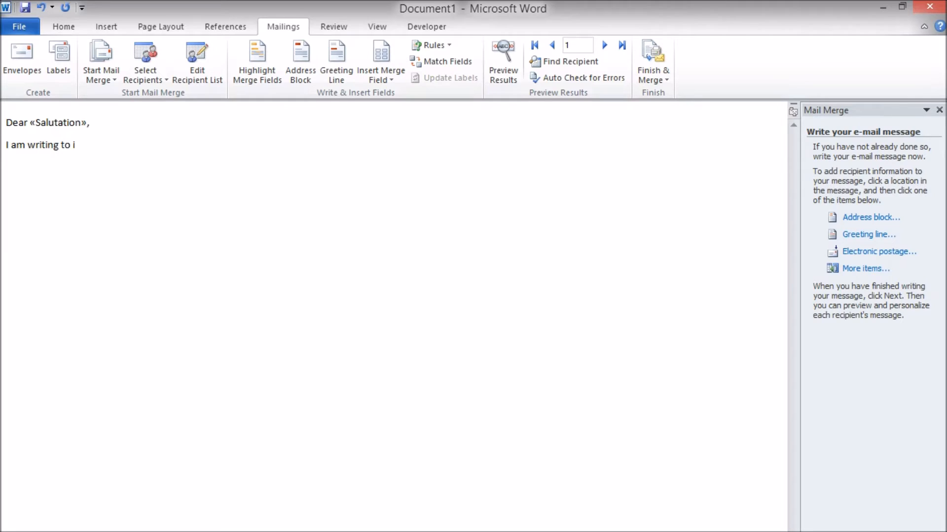
type("nform you of a")
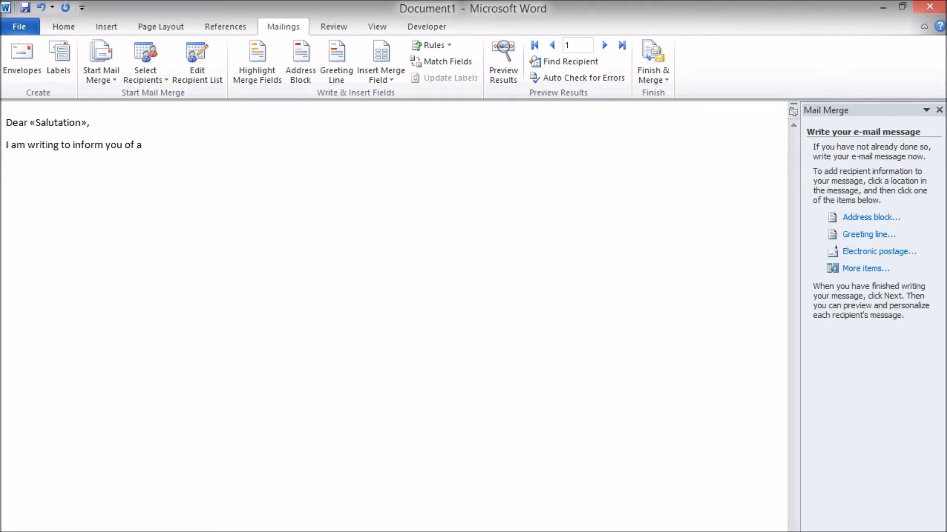
type("new release fro")
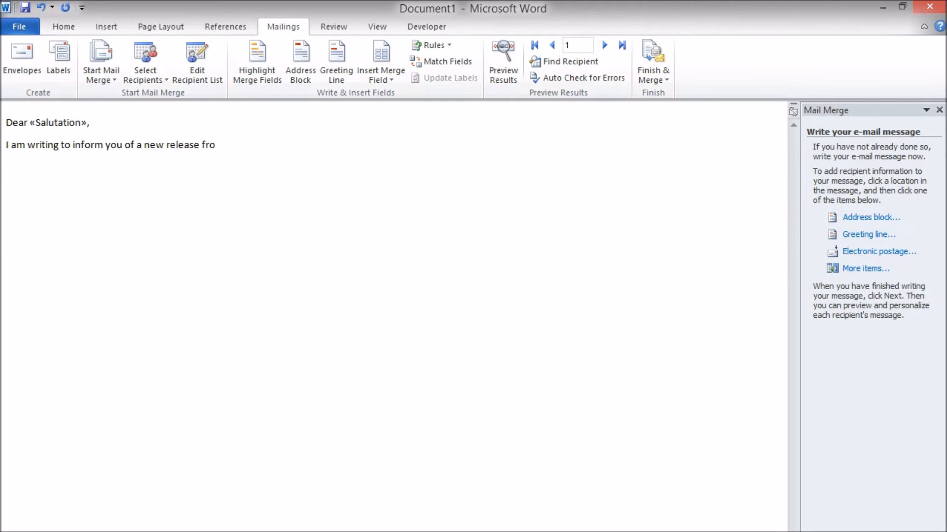
type("m Sof")
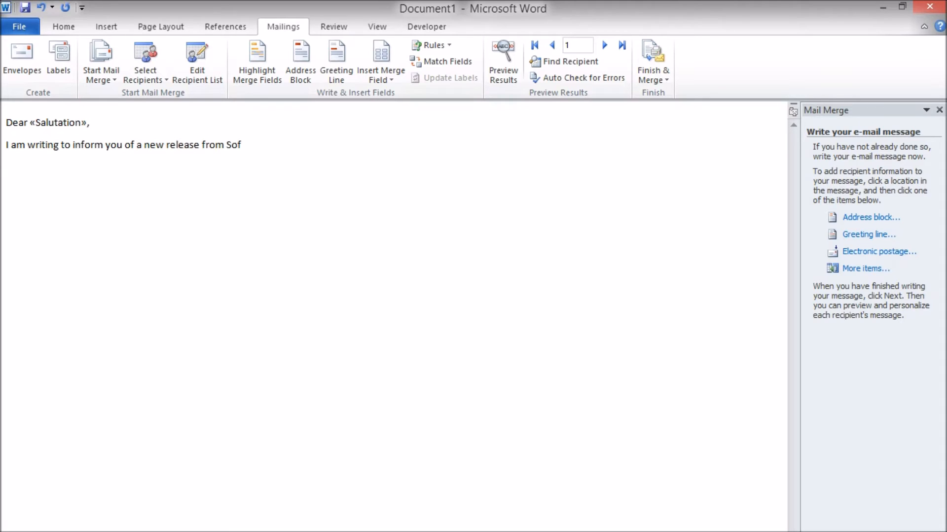
type("tware-matters: Accounts Guardian Premium.")
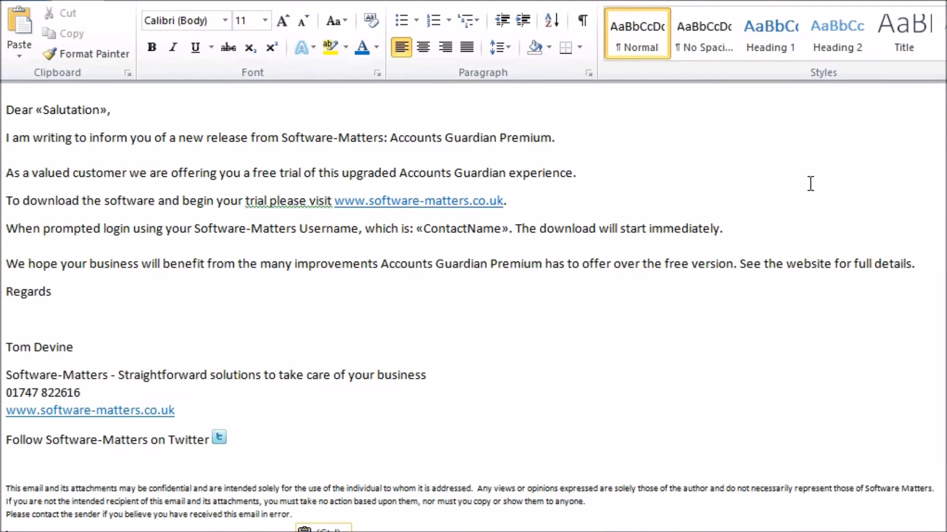
mouse_move(414, 343)
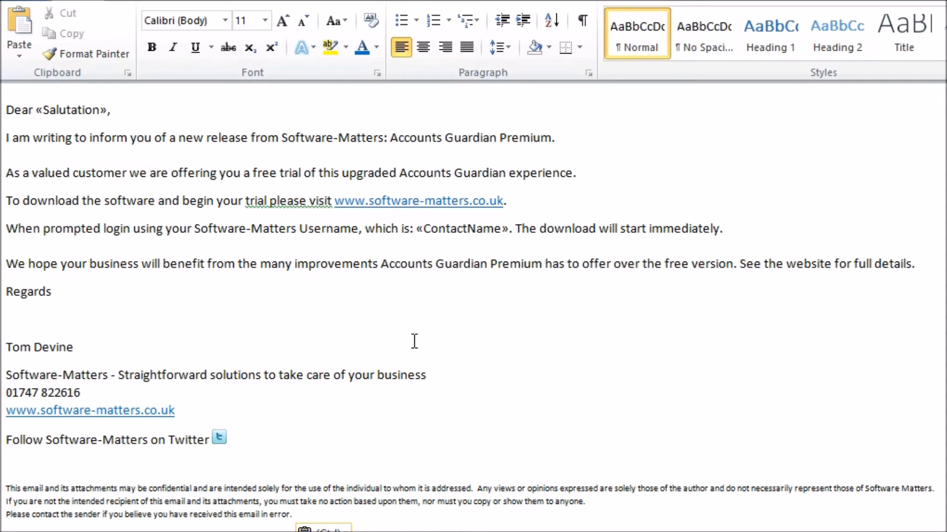
mouse_move(124, 327)
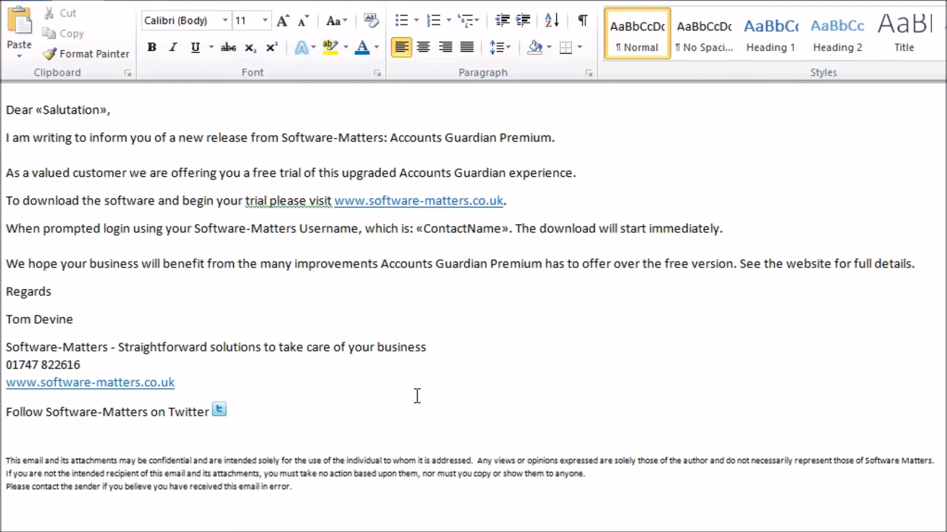
Remove the empty lines below Regards in the e-mail body.
left_click(174, 383)
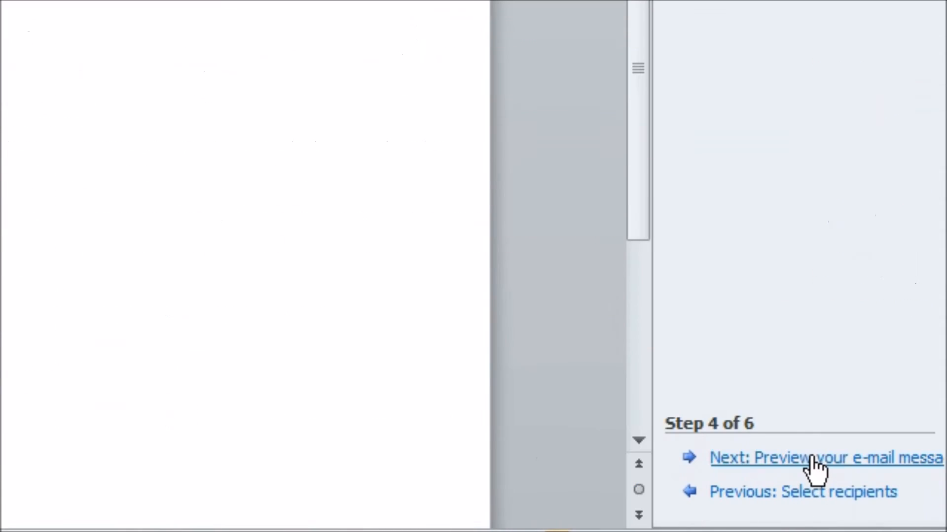
Preview the merged e-mail for recipients 6, 2, 5 and 3, checking greetings and usernames.
left_click(814, 458)
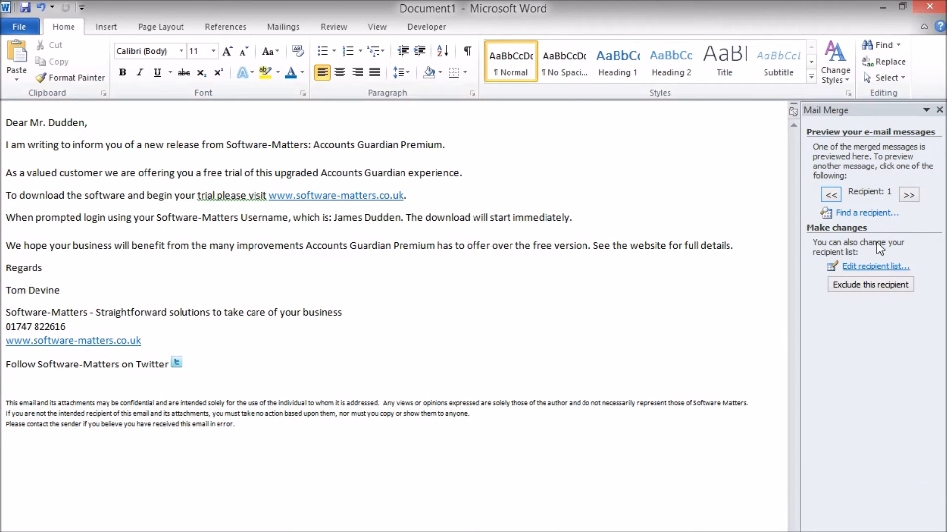
left_click(909, 194)
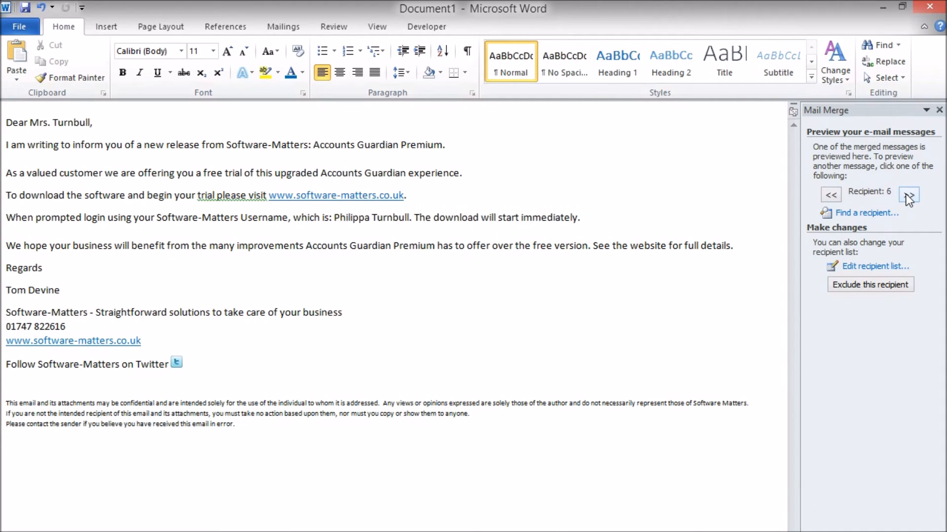
left_click(831, 195)
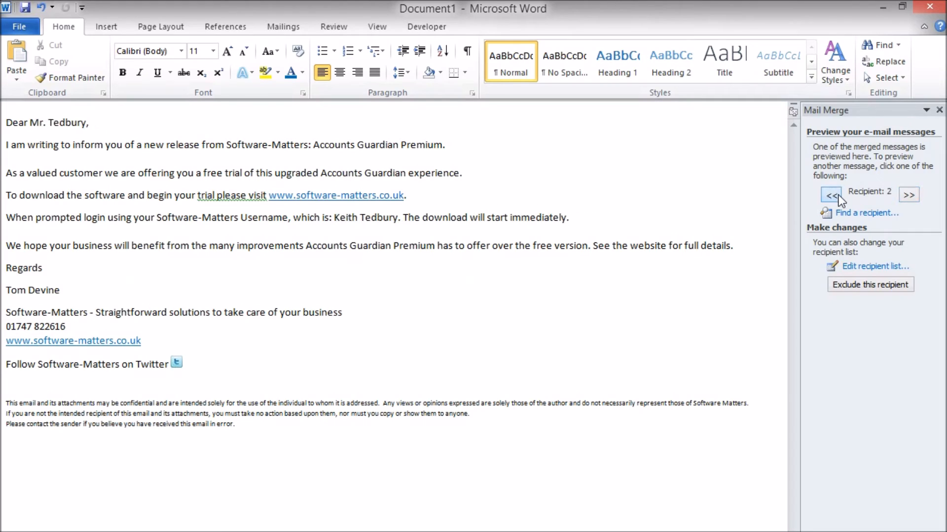
left_click(908, 194)
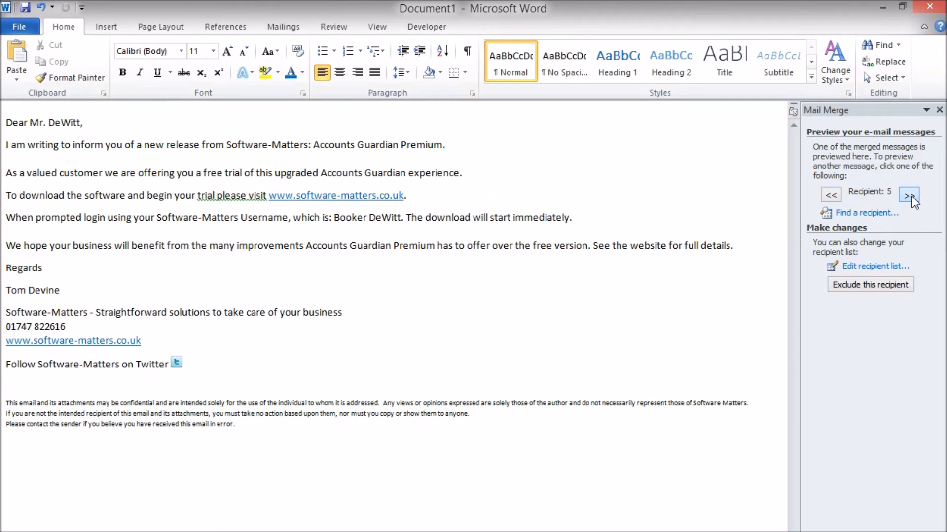
left_click(908, 195)
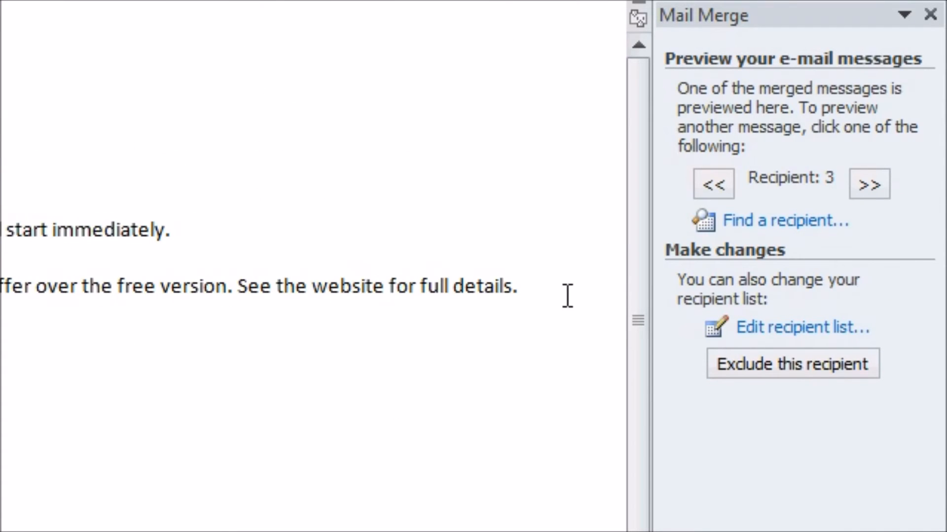
left_click(803, 329)
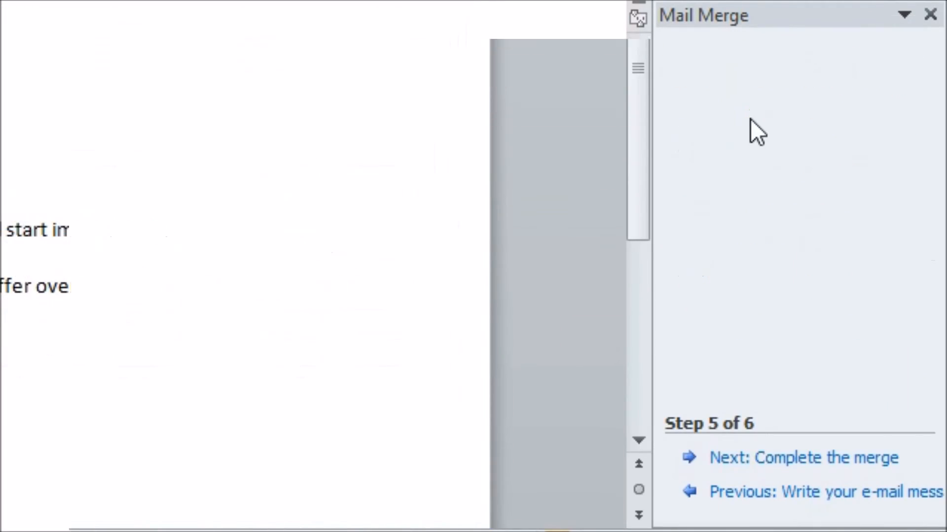
Advance the wizard to Complete the merge and open the Electronic Mail merge options.
left_click(800, 459)
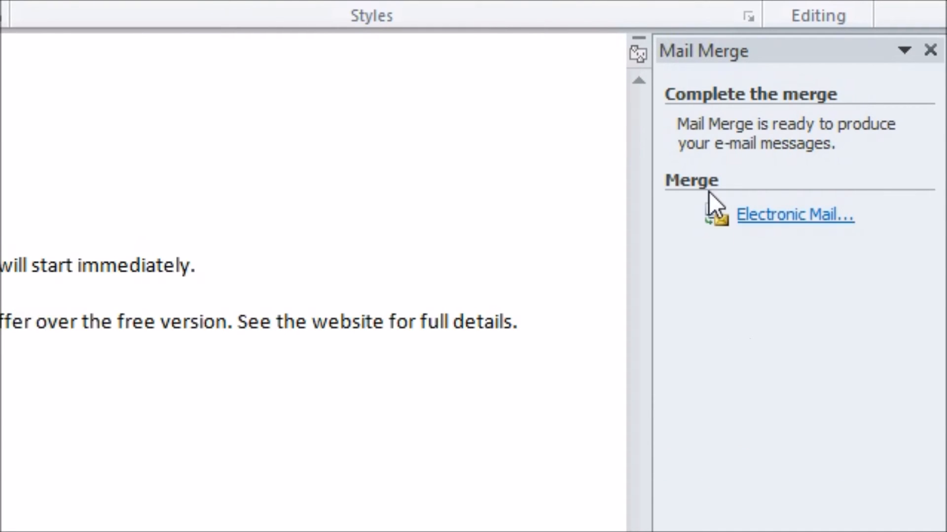
mouse_move(916, 163)
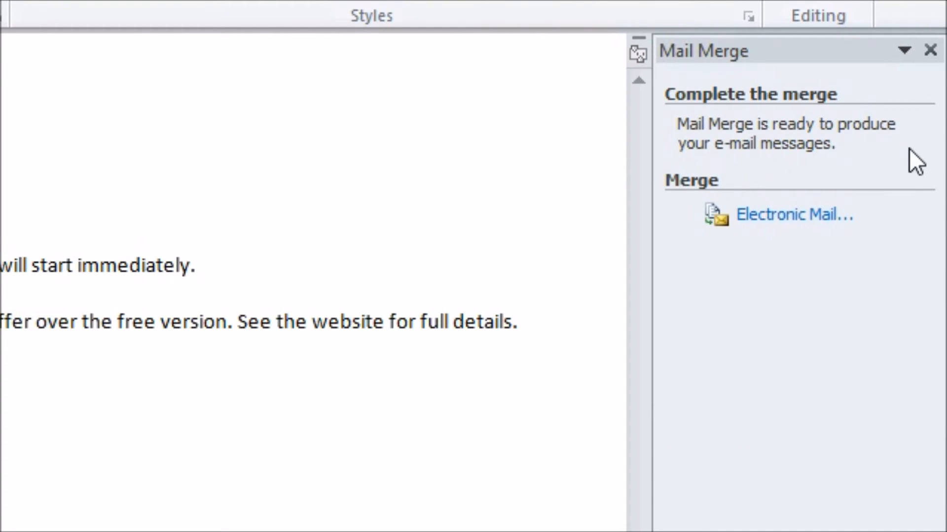
mouse_move(831, 260)
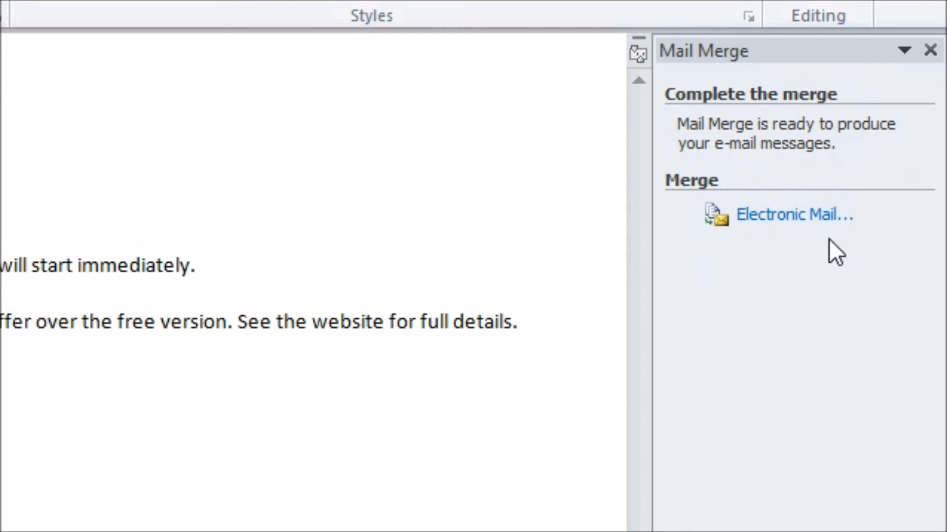
left_click(792, 215)
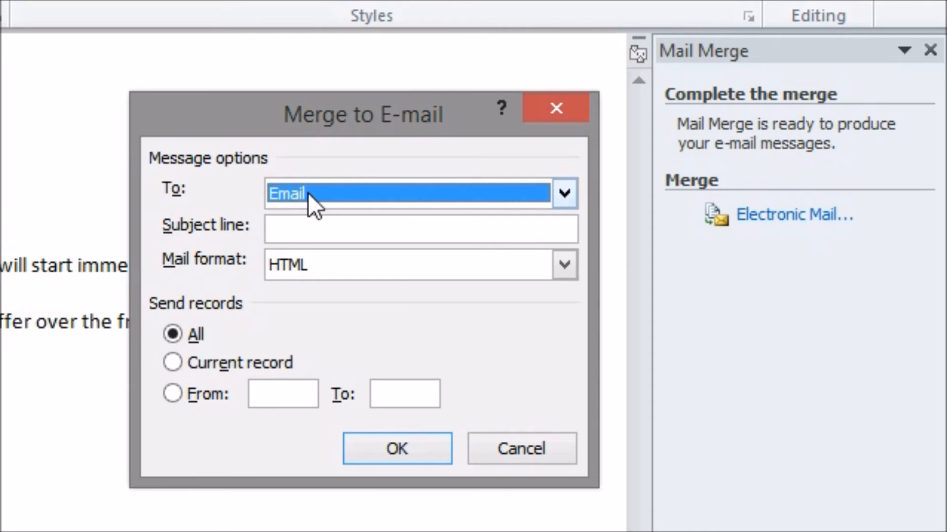
Merge to e-mail using the Email field, subject 'New release', HTML format, all records.
left_click(564, 191)
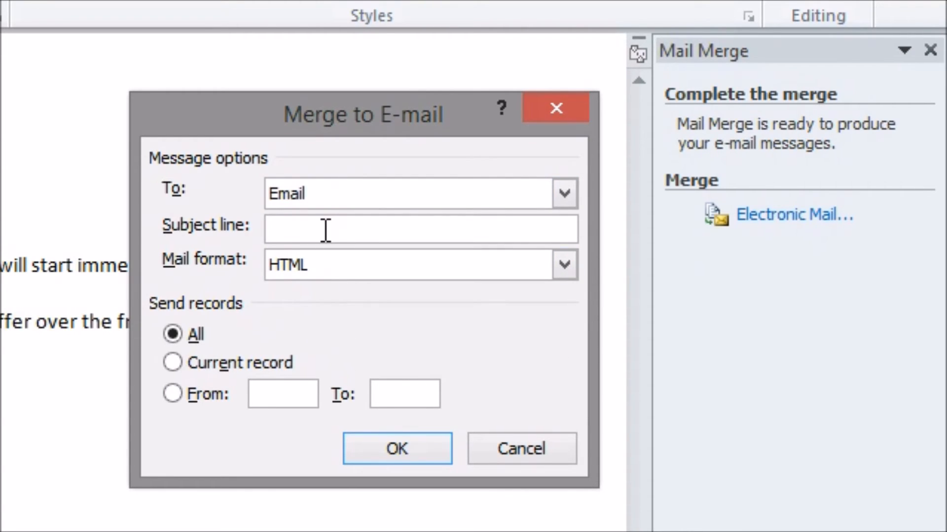
type("New release")
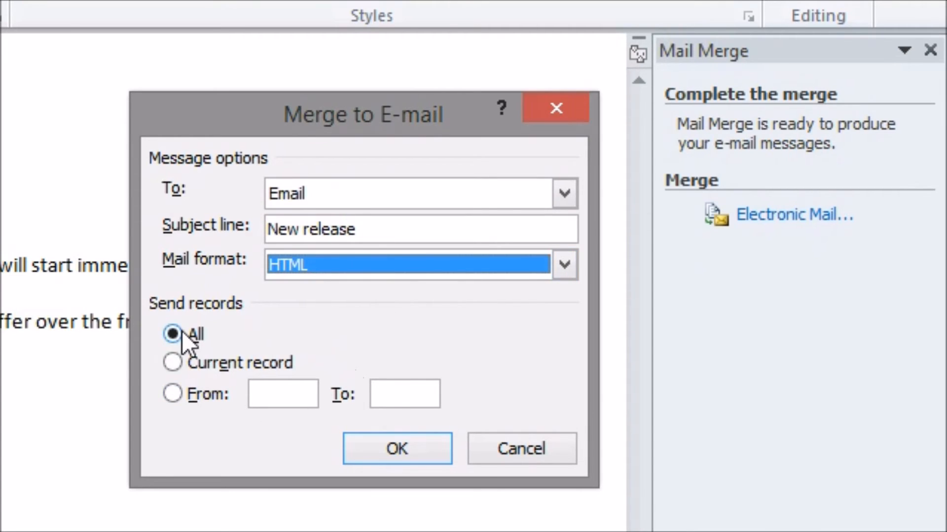
left_click(172, 394)
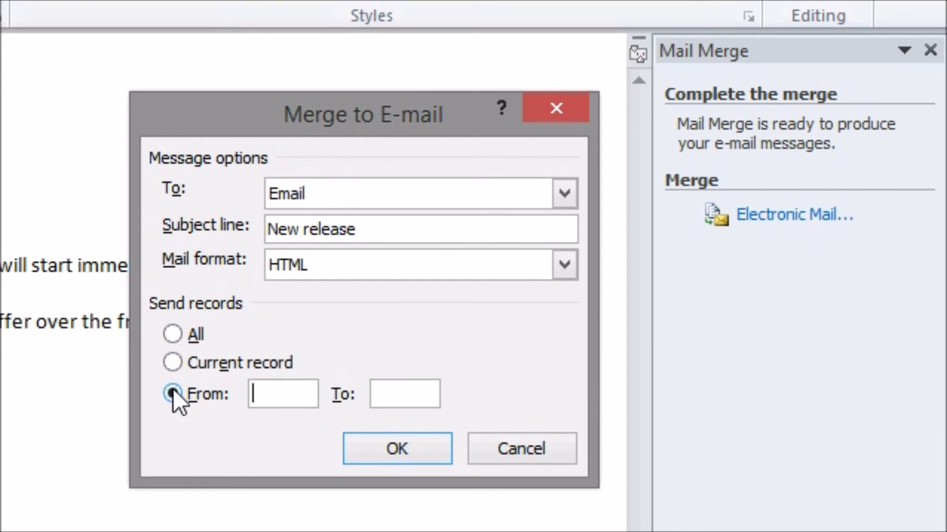
left_click(172, 334)
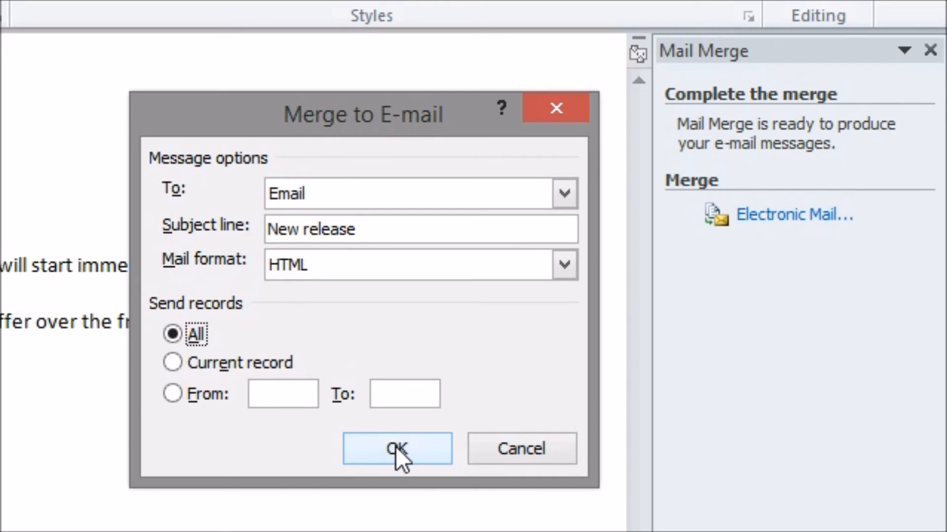
left_click(396, 450)
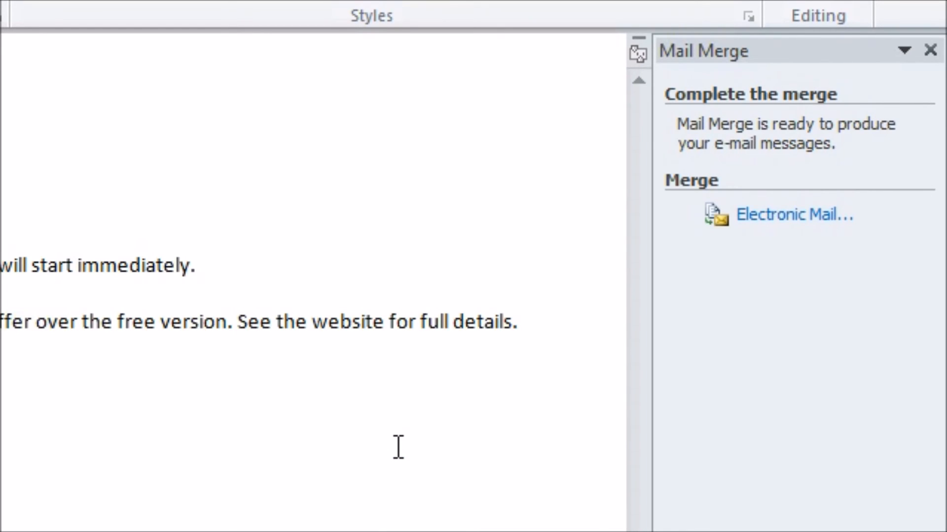
In the Outlook Outbox, open and review the queued New release message to DeWitt, then close it.
left_click(787, 215)
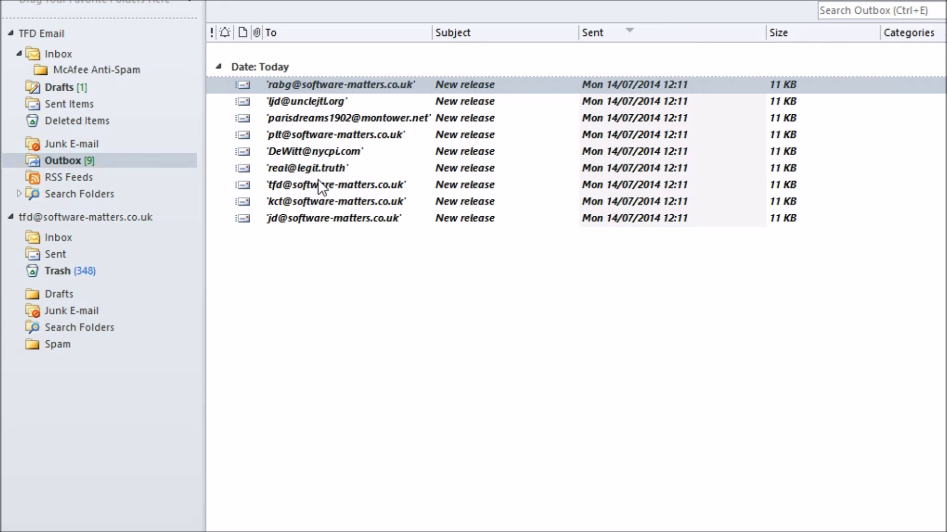
double_click(313, 151)
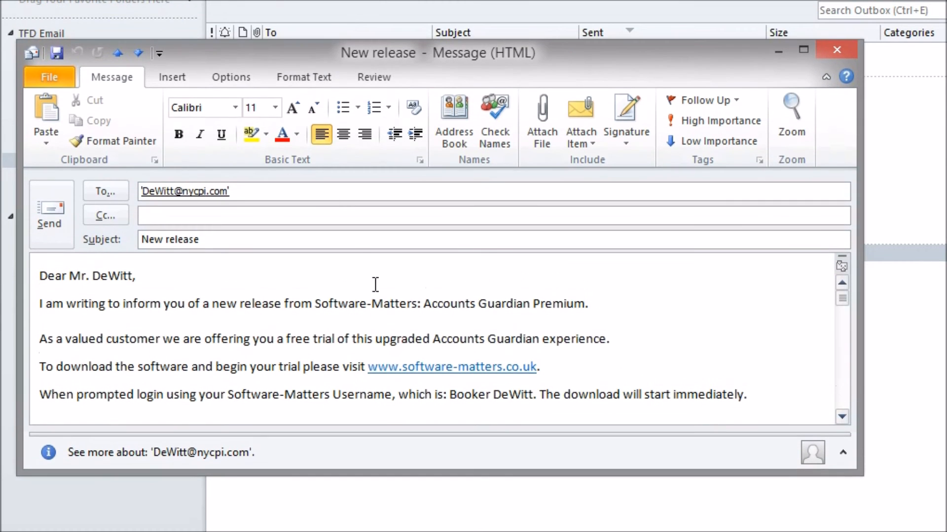
scroll("down", 3)
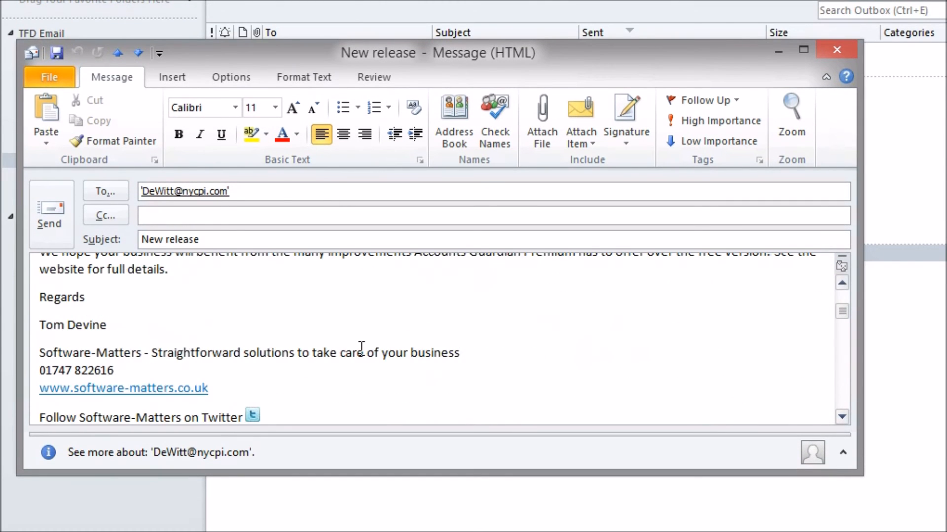
left_click(50, 214)
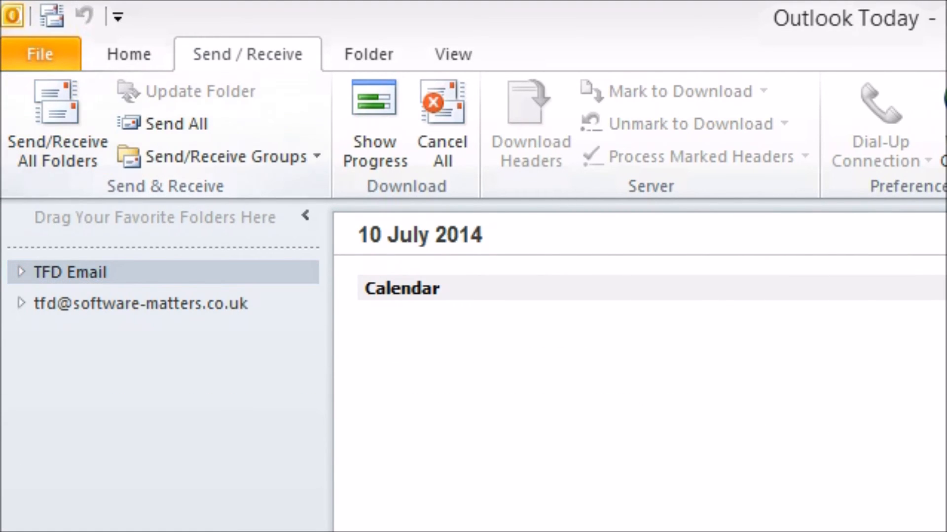
left_click(55, 123)
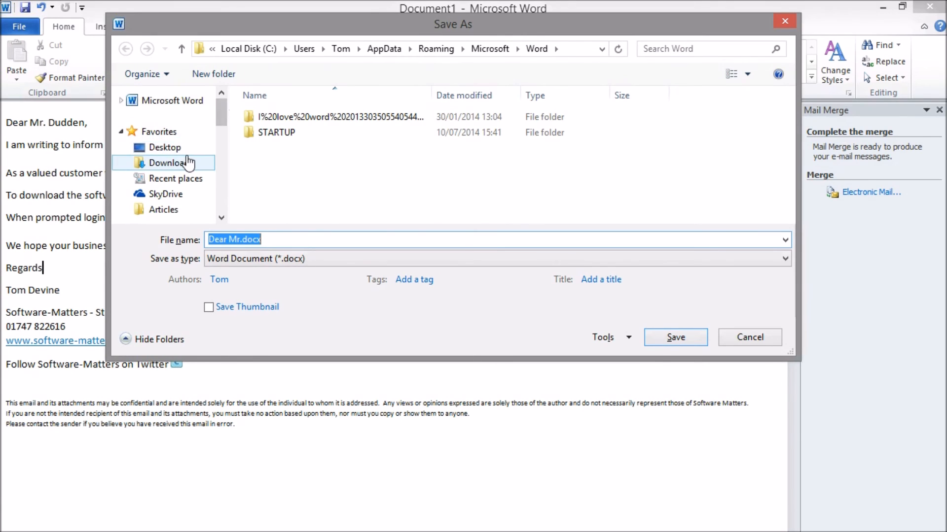
Save the merge document to the Desktop as 'My Merge Te…'.
left_click(165, 148)
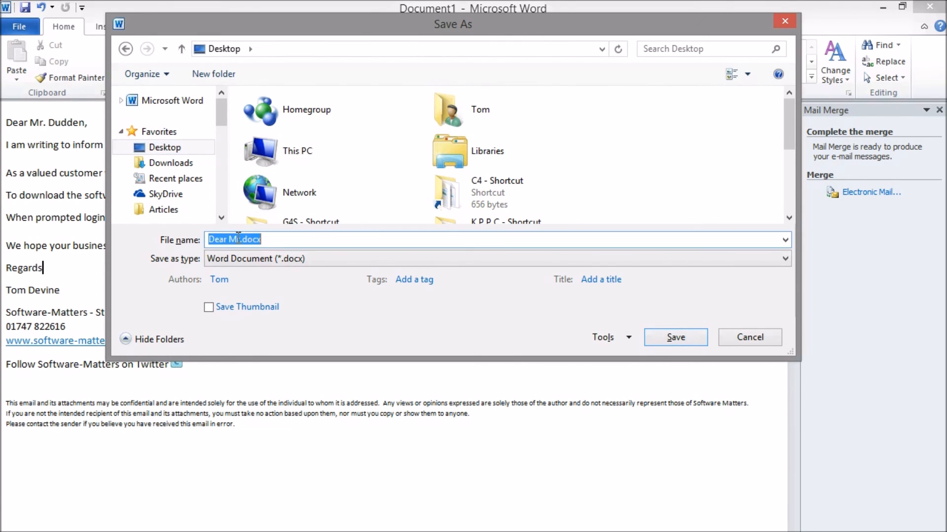
type("M")
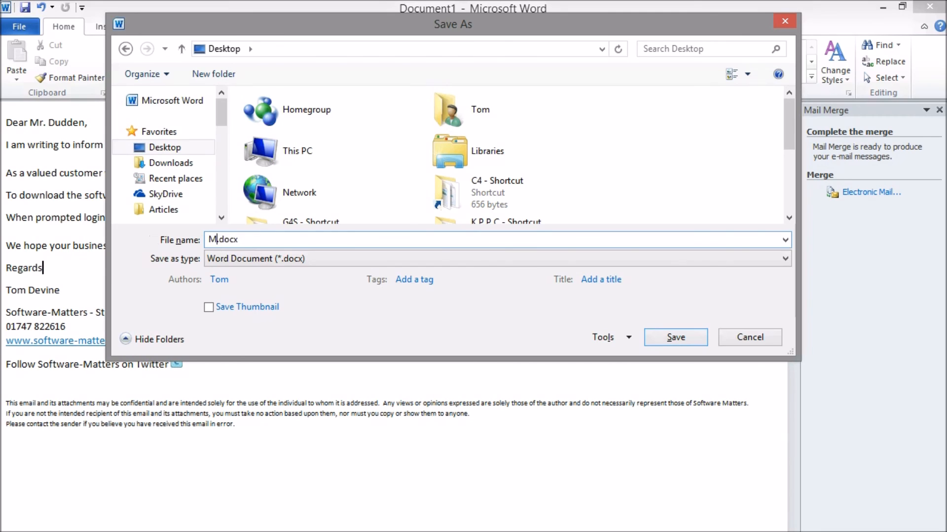
type("y Merge Te")
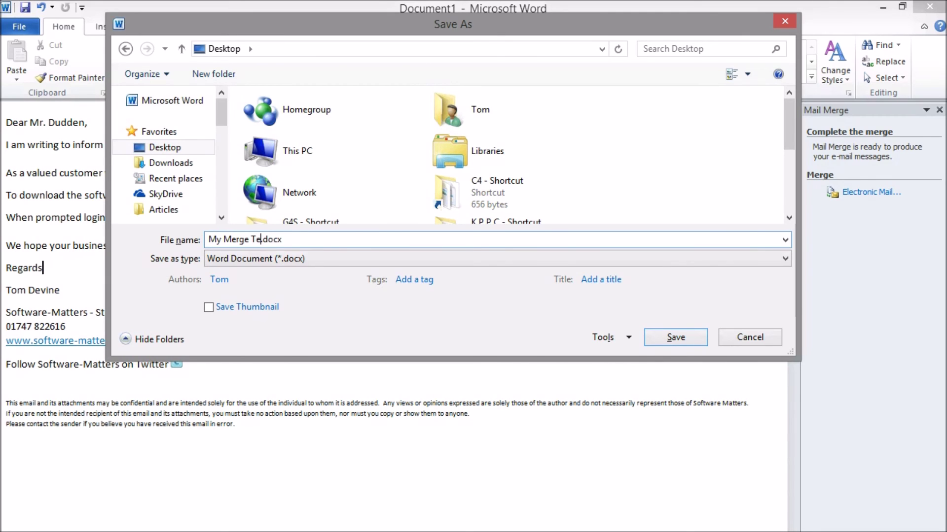
left_click(675, 338)
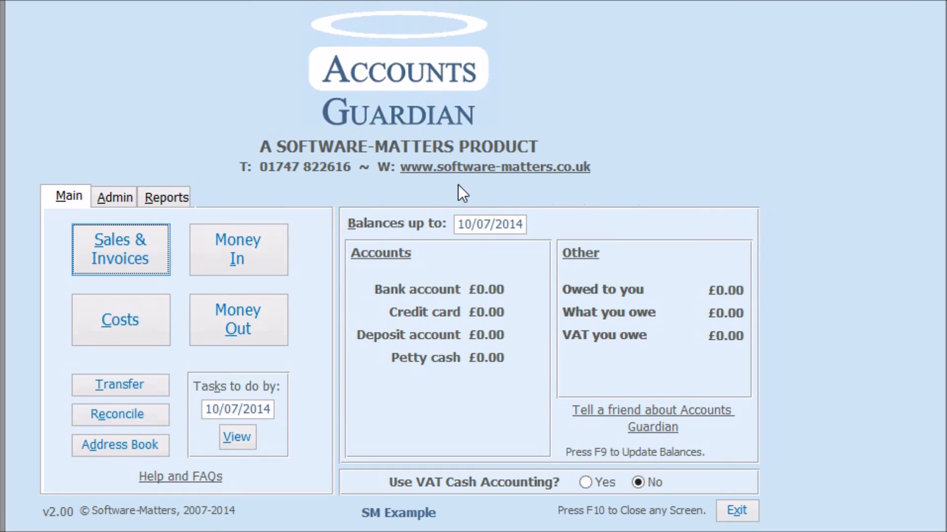
mouse_move(217, 187)
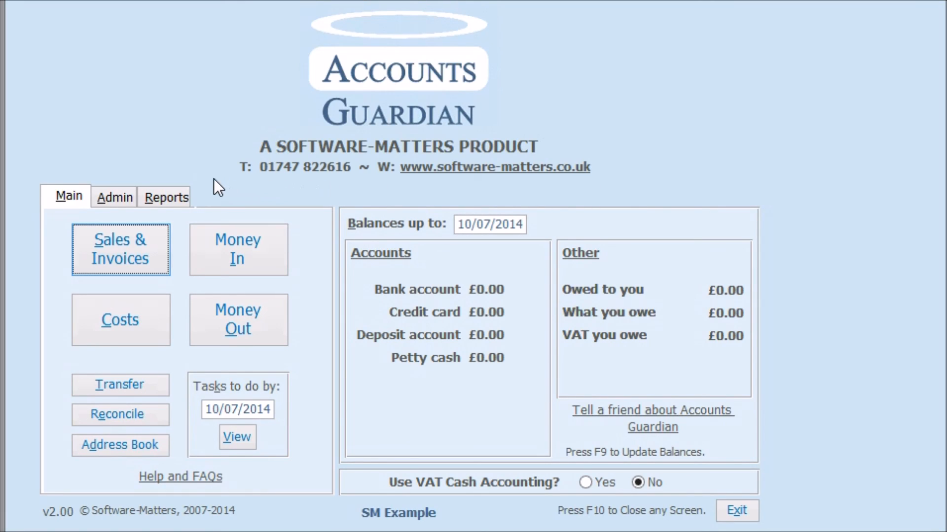
mouse_move(67, 184)
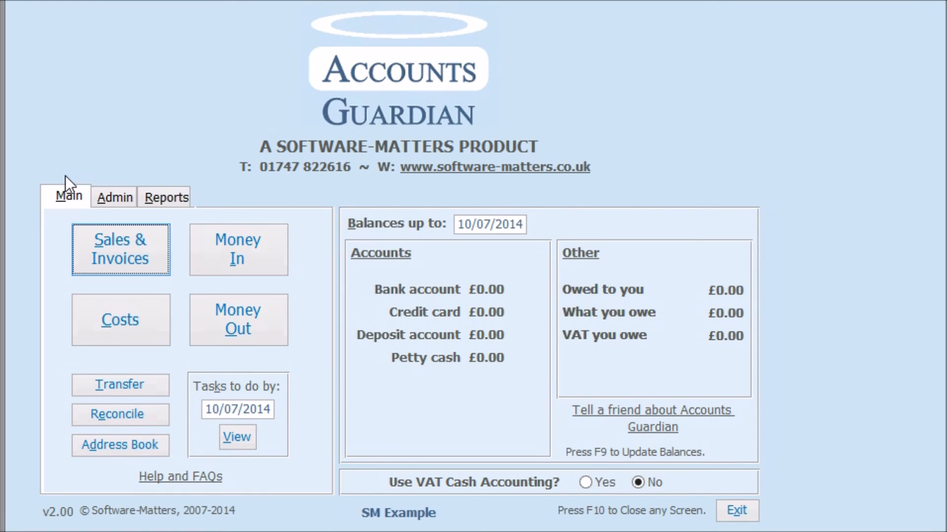